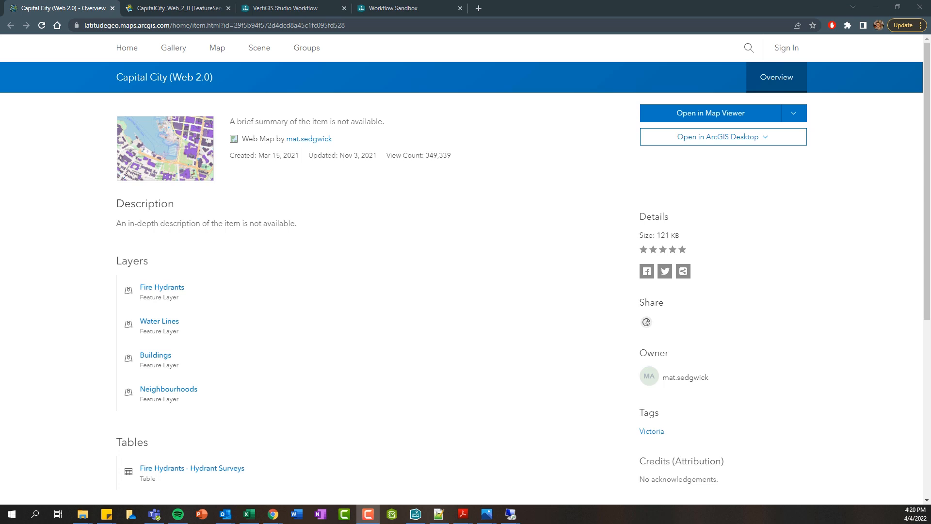
mouse_move(153, 376)
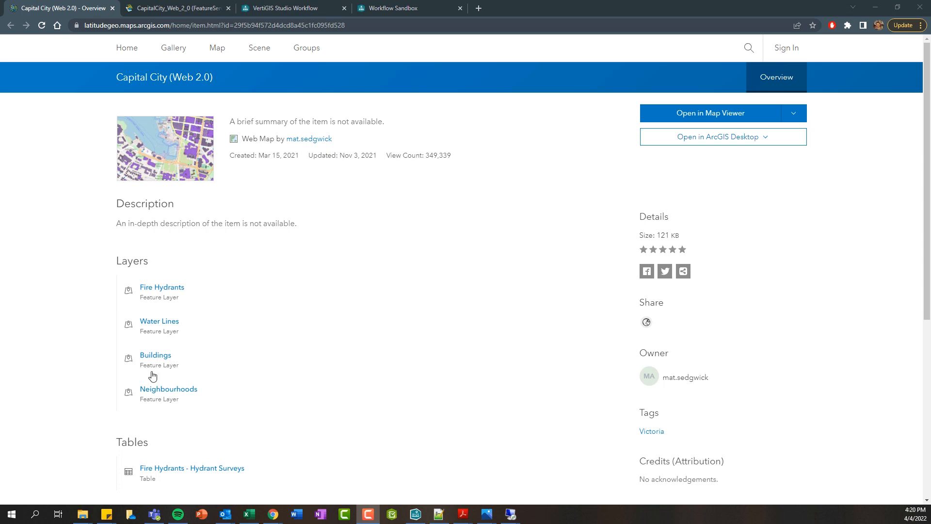
mouse_move(186, 329)
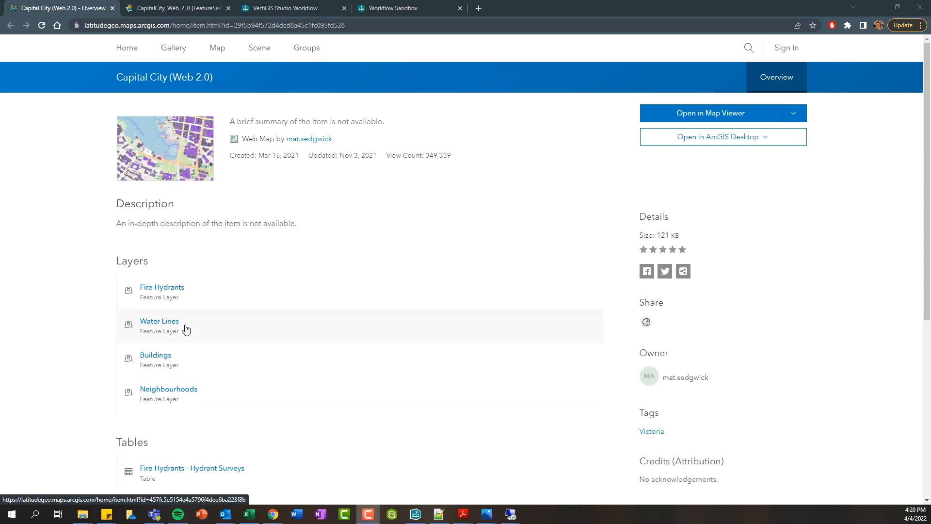
Open the Water_Lines layer overview page from the CapitalCity_Web_2_0 Water Lines item.
click(159, 321)
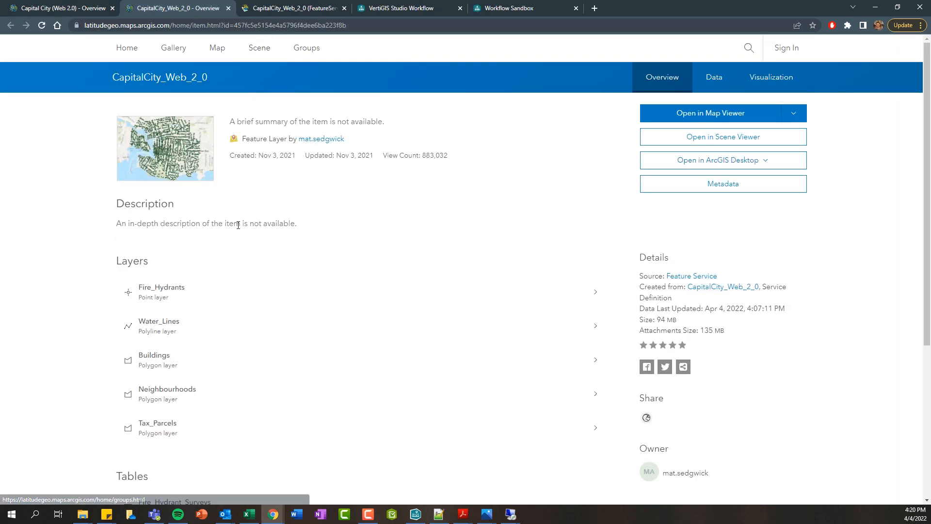
mouse_move(172, 326)
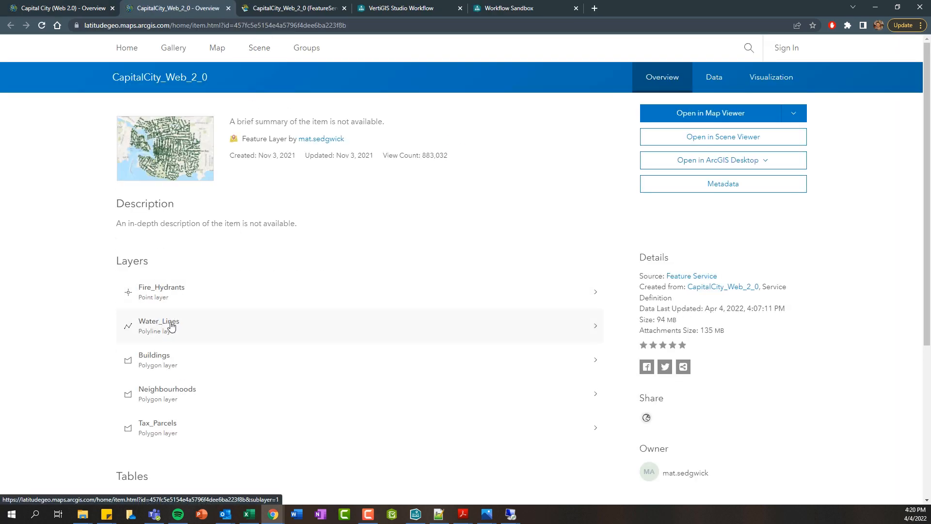
scroll(down, 3)
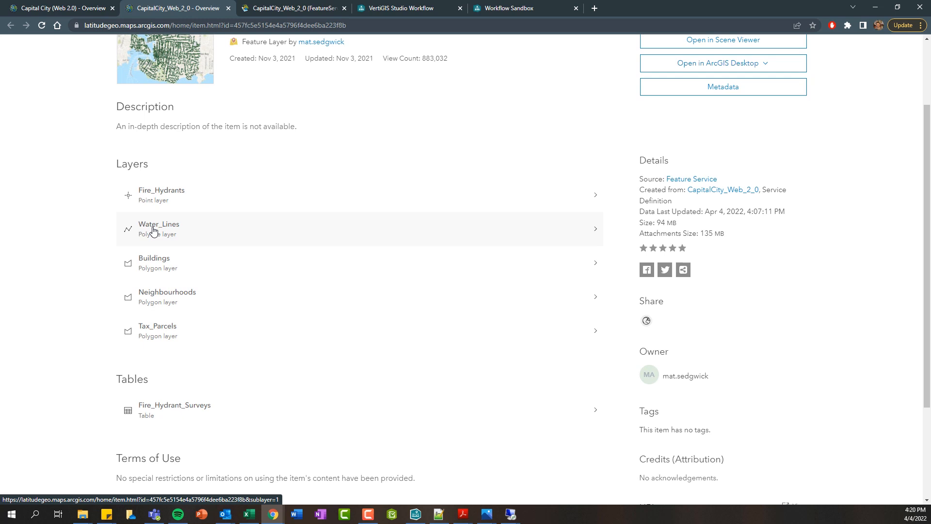
click(158, 228)
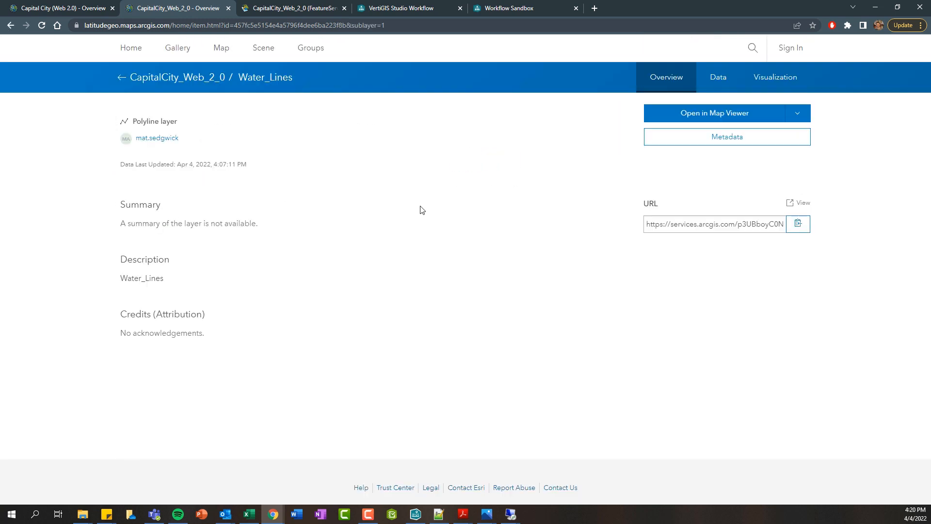
mouse_move(798, 224)
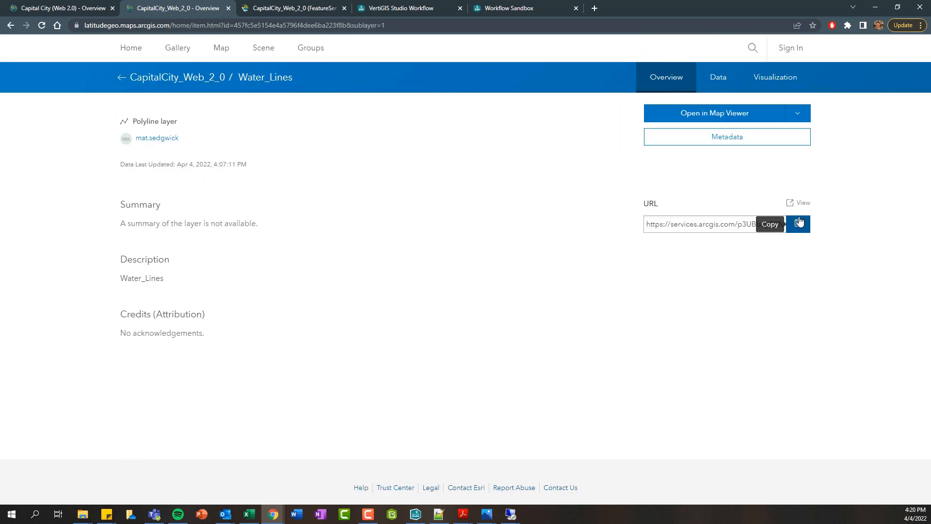
Show the Water_Lines (ID:1) REST page, scrolled to its fields and supported operations.
click(803, 203)
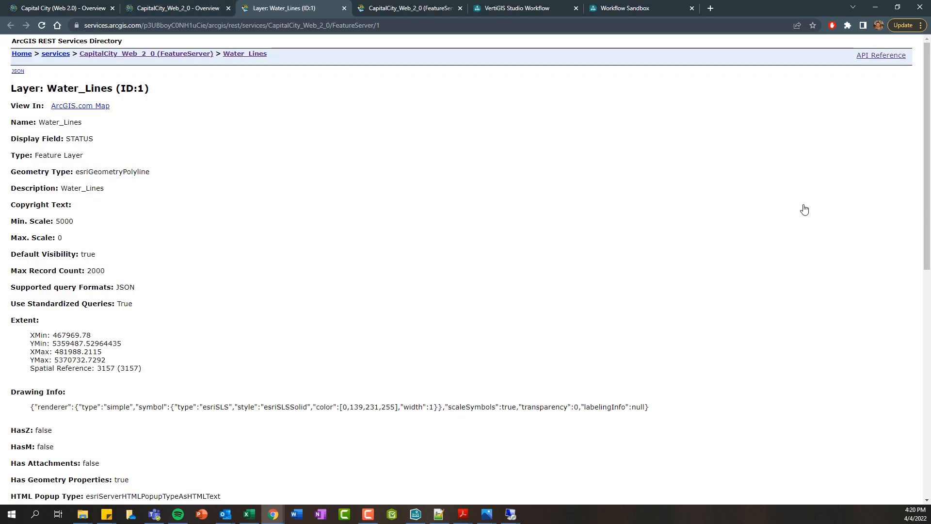
mouse_move(345, 64)
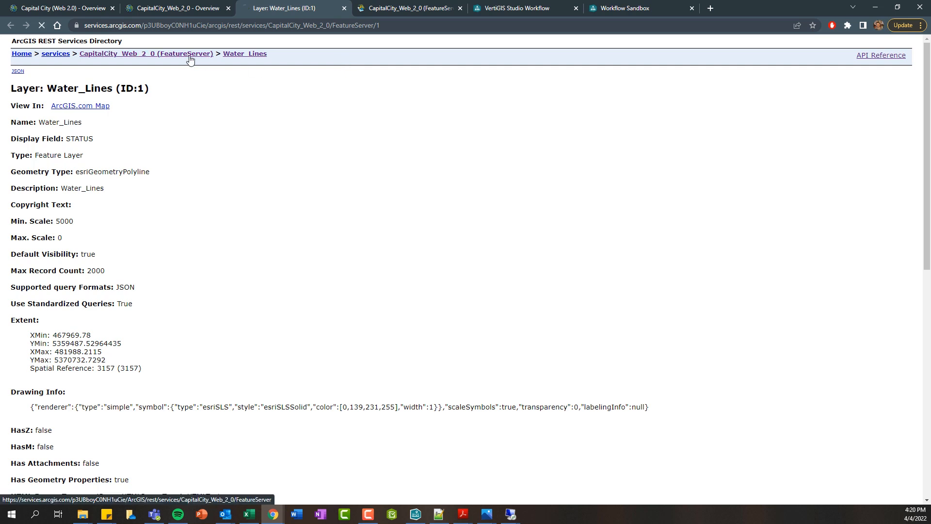
click(145, 54)
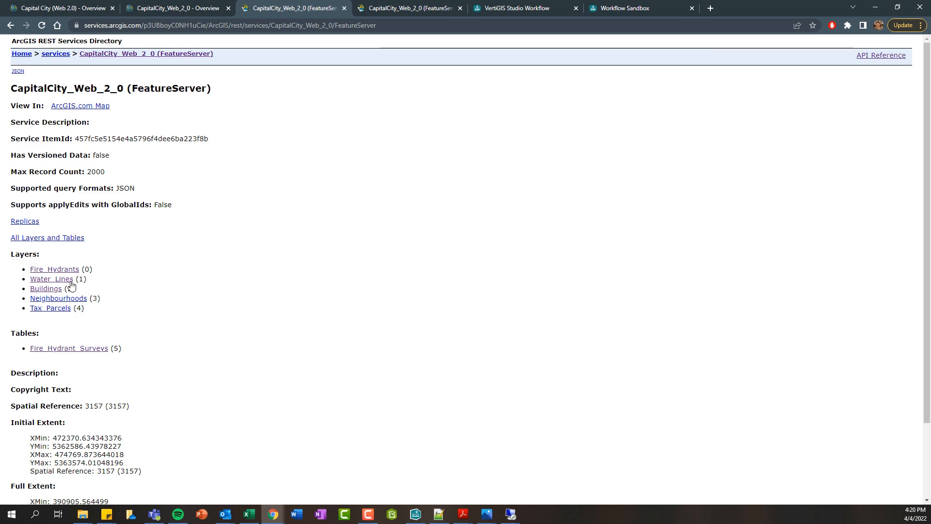
click(51, 280)
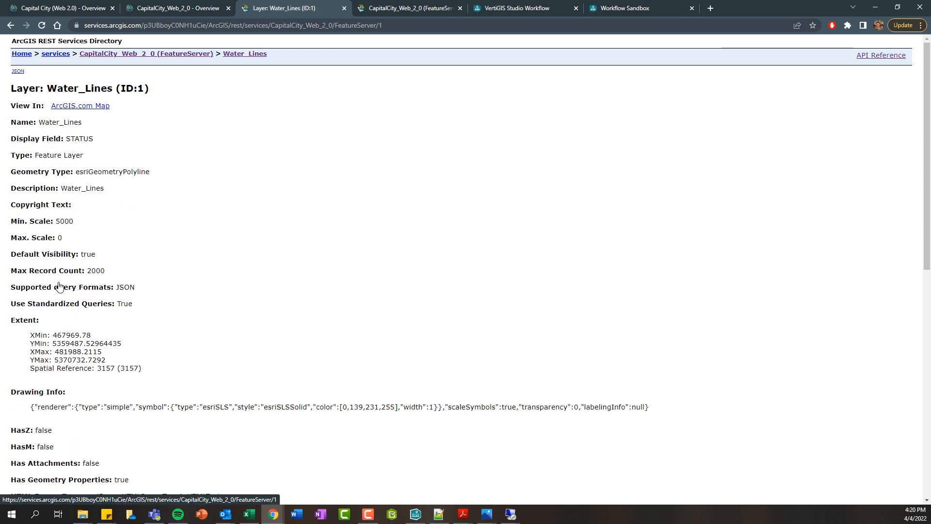
scroll(down, 3)
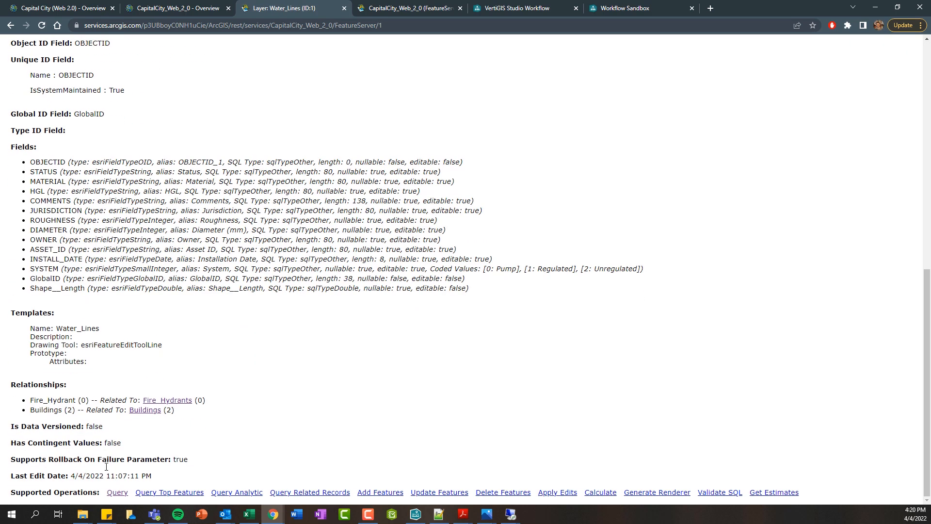
mouse_move(117, 492)
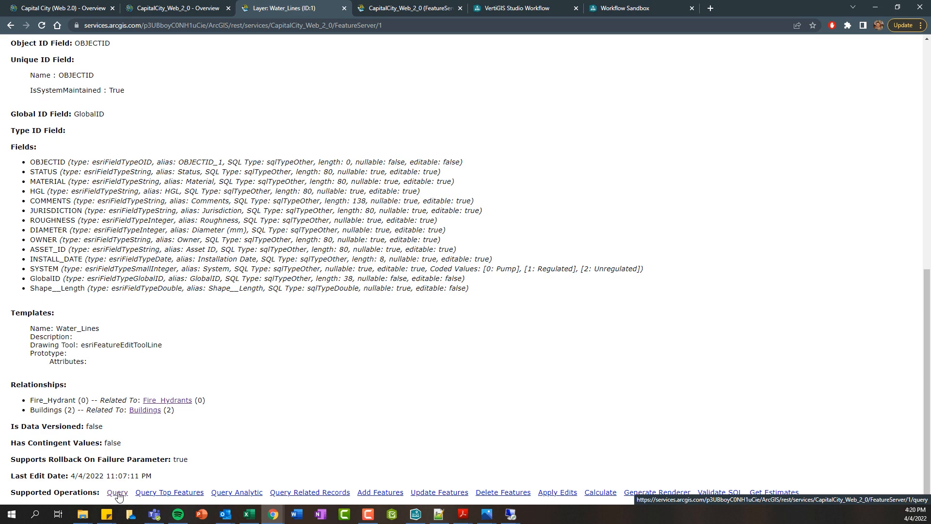
Fill the Water_Lines query form with Where 1=1 and Out Fields *.
click(117, 492)
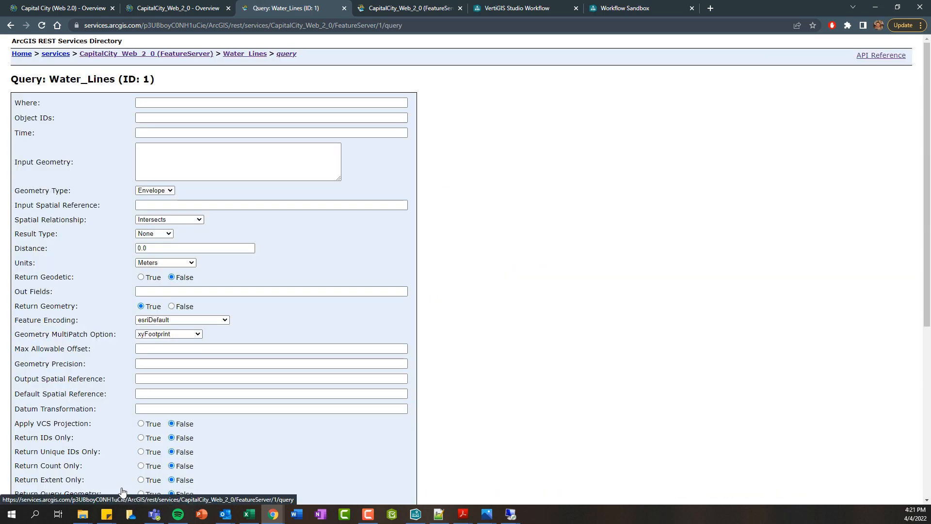
click(271, 102)
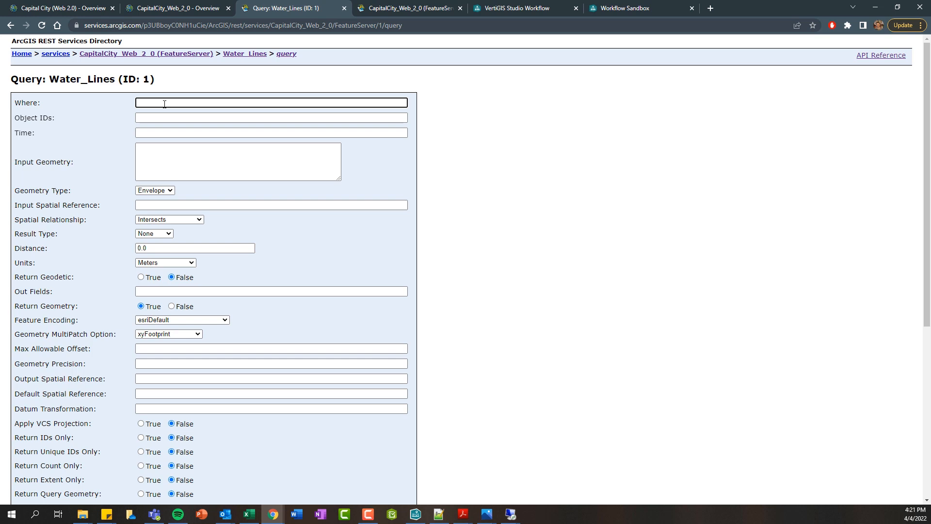
text(1)
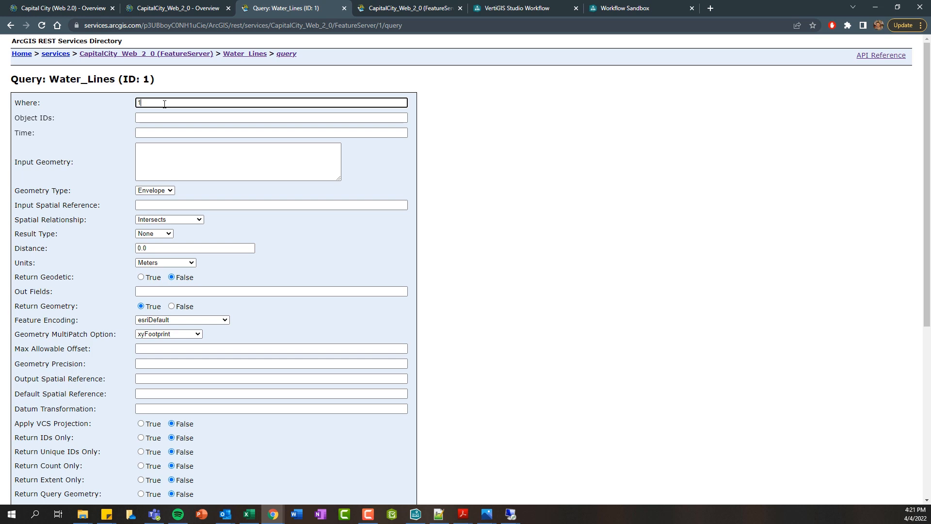
text(=1)
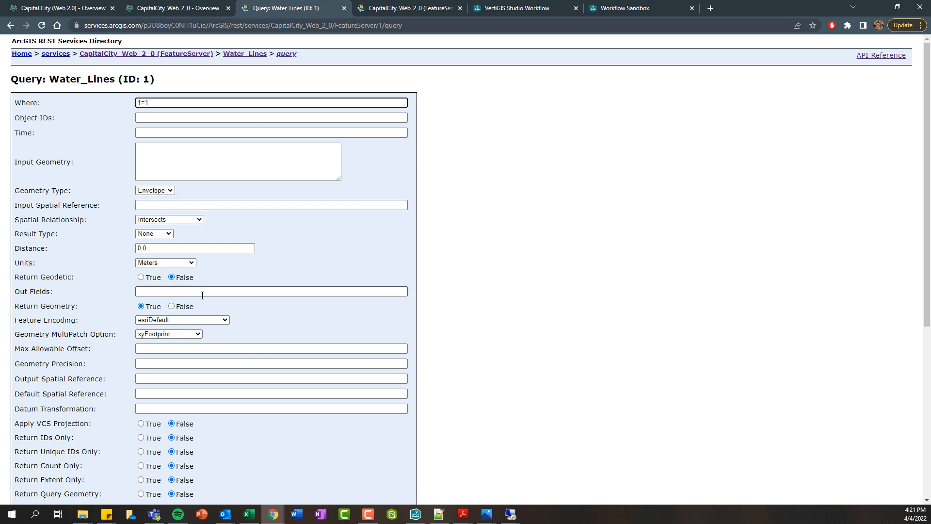
click(271, 291)
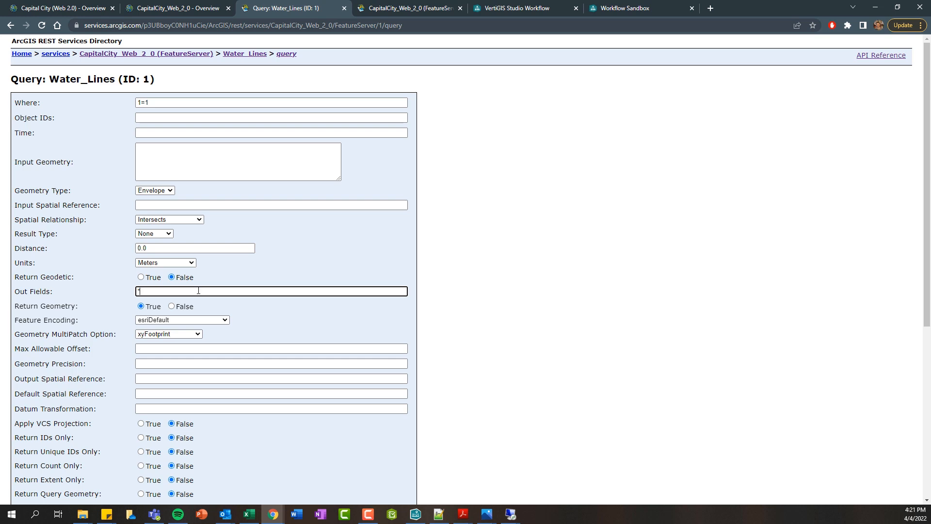
Run the query and browse the top 50 of 2000 returned features.
scroll(down, 3)
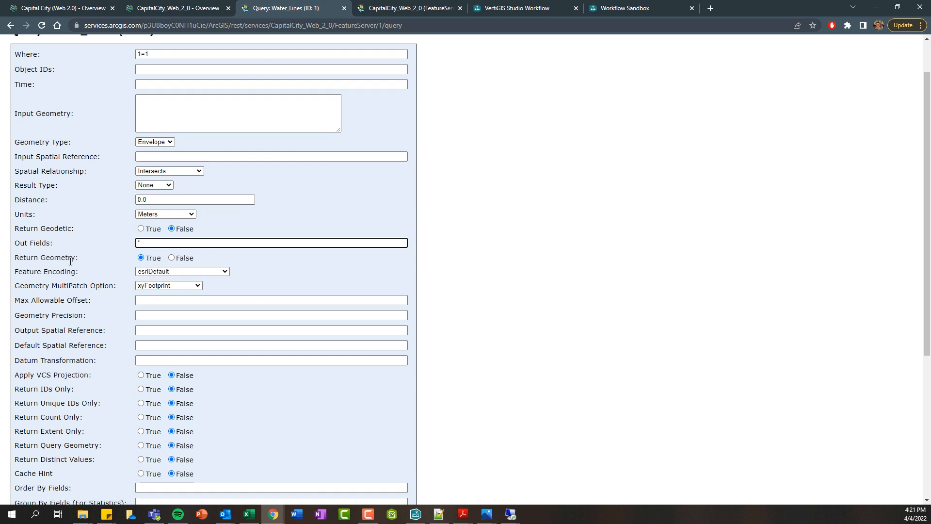
scroll(down, 3)
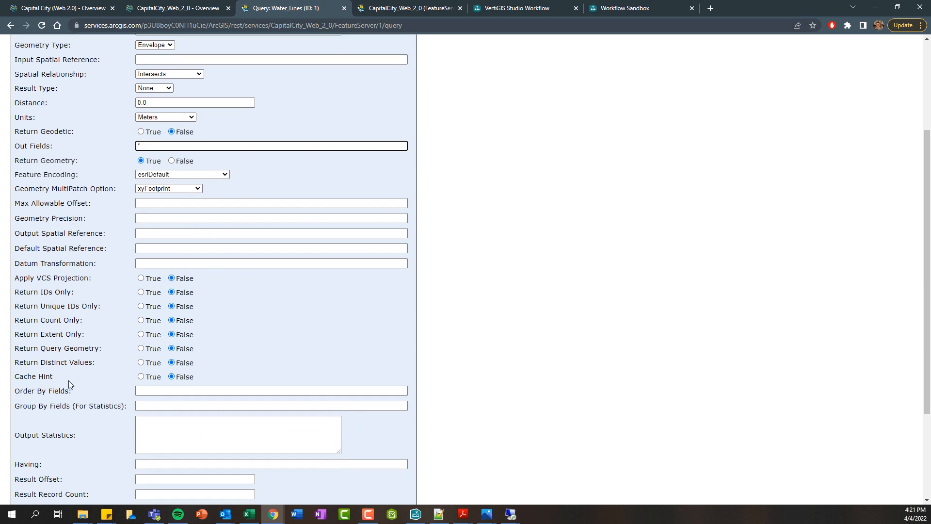
scroll(down, 3)
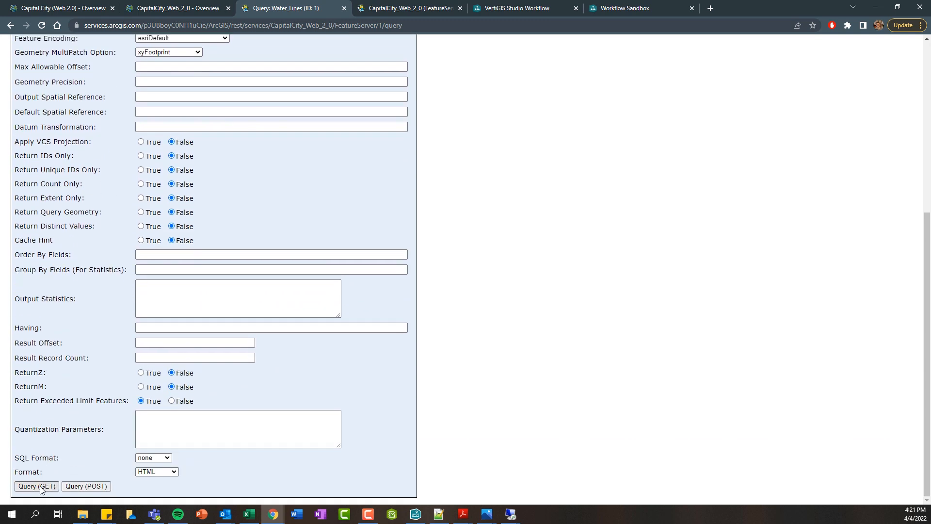
click(37, 486)
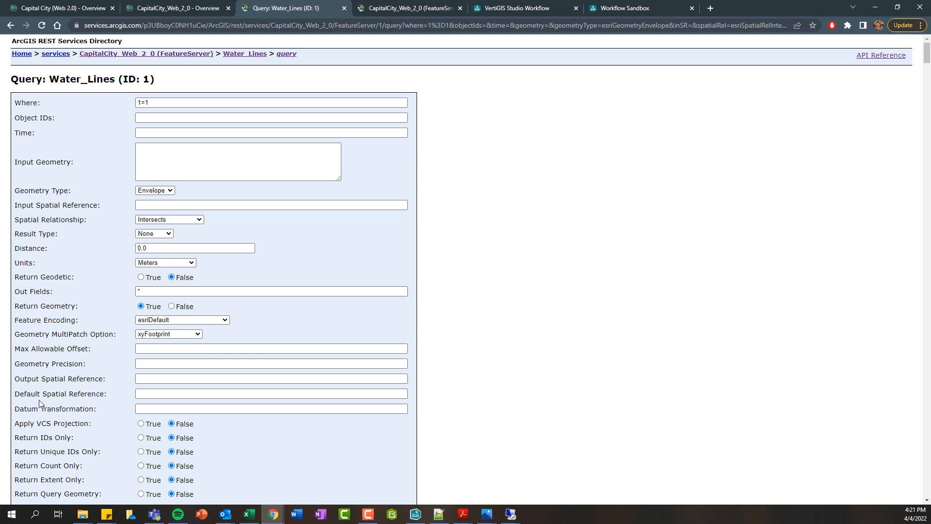
scroll(down, 3)
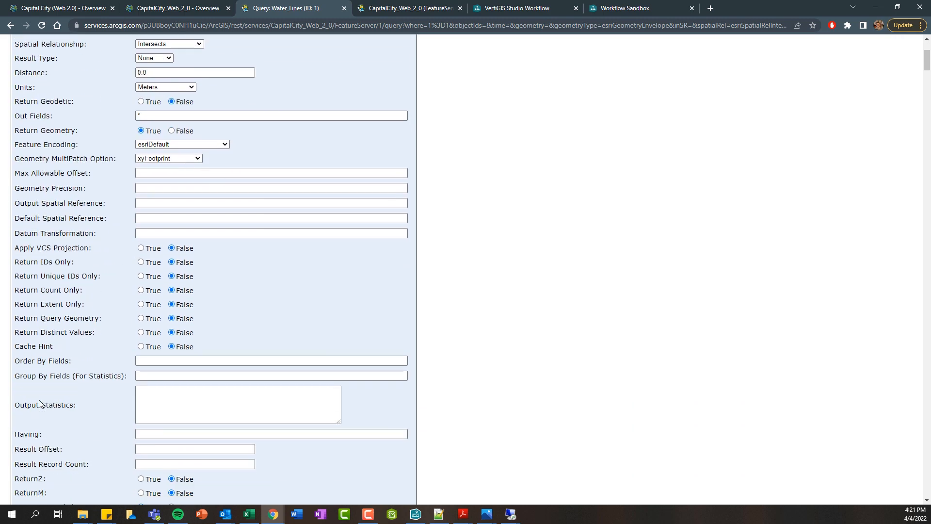
scroll(down, 3)
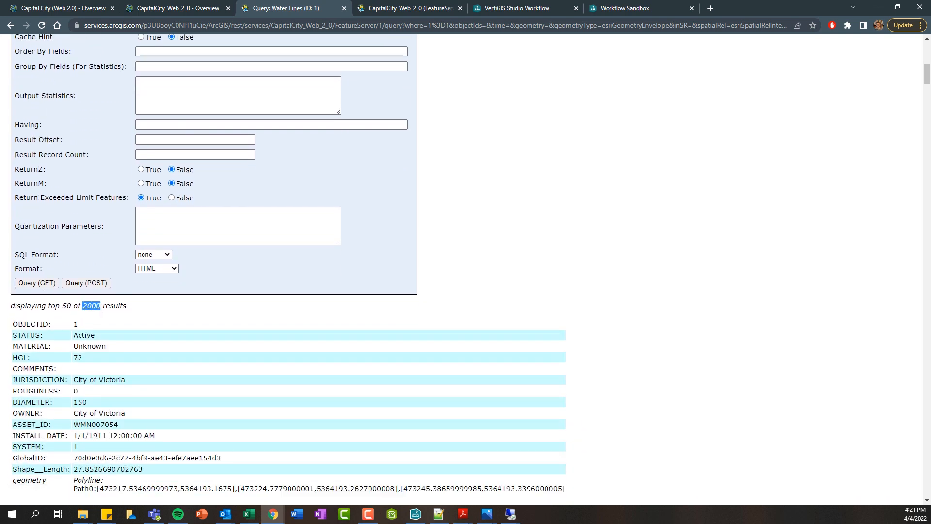
scroll(down, 3)
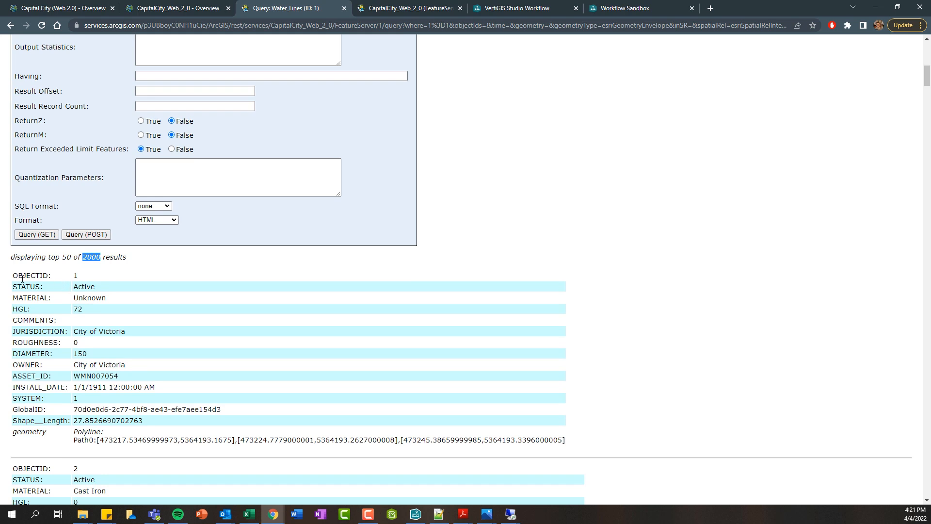
mouse_move(34, 431)
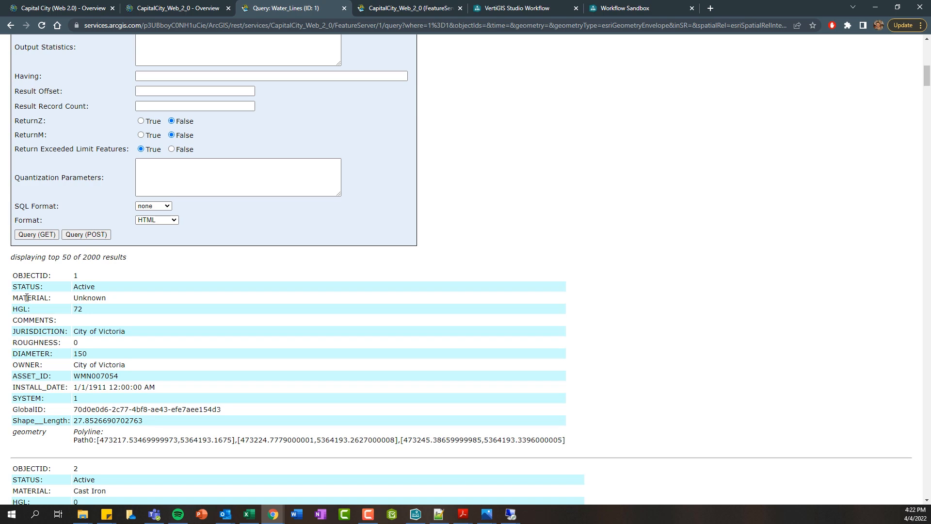
double_click(30, 297)
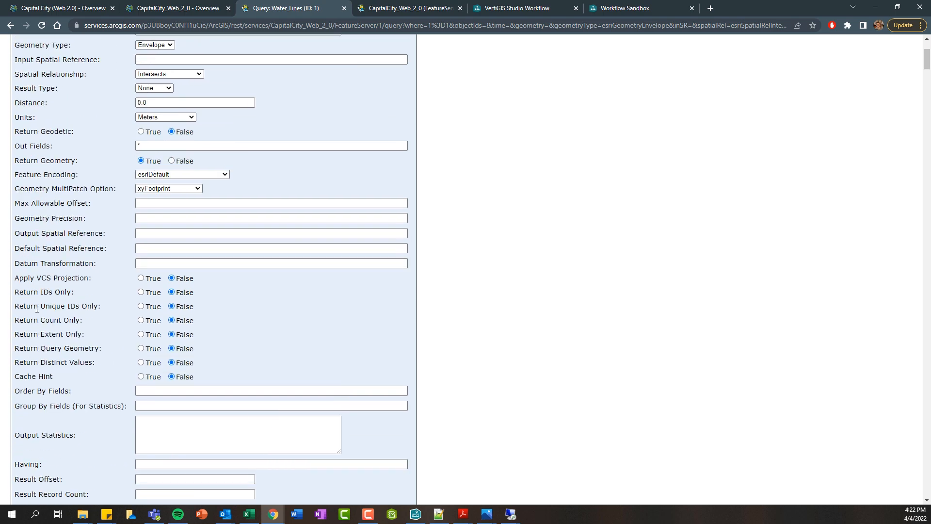
text(MATERIAL)
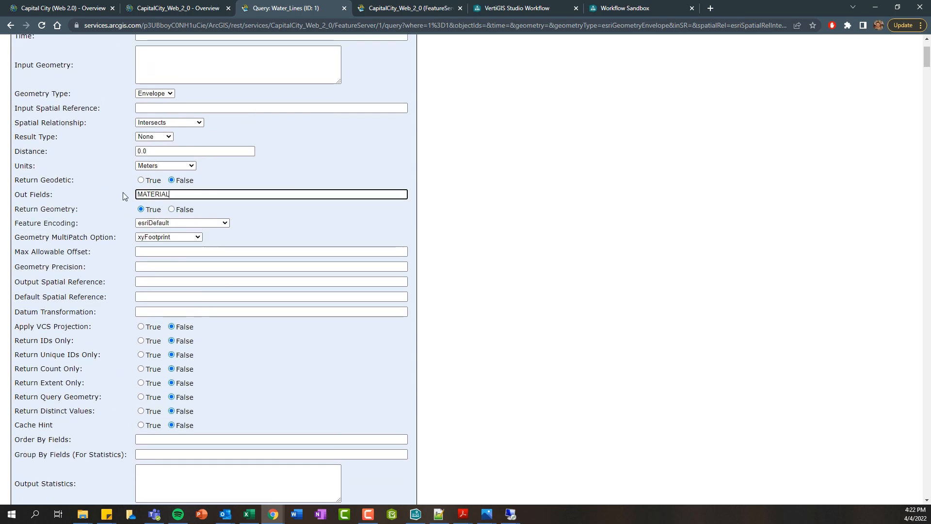
click(36, 428)
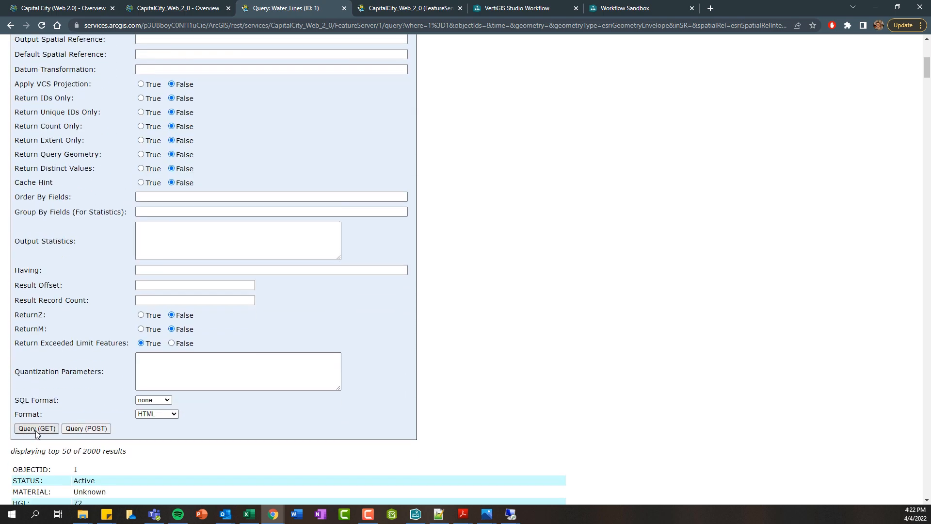
scroll(down, 3)
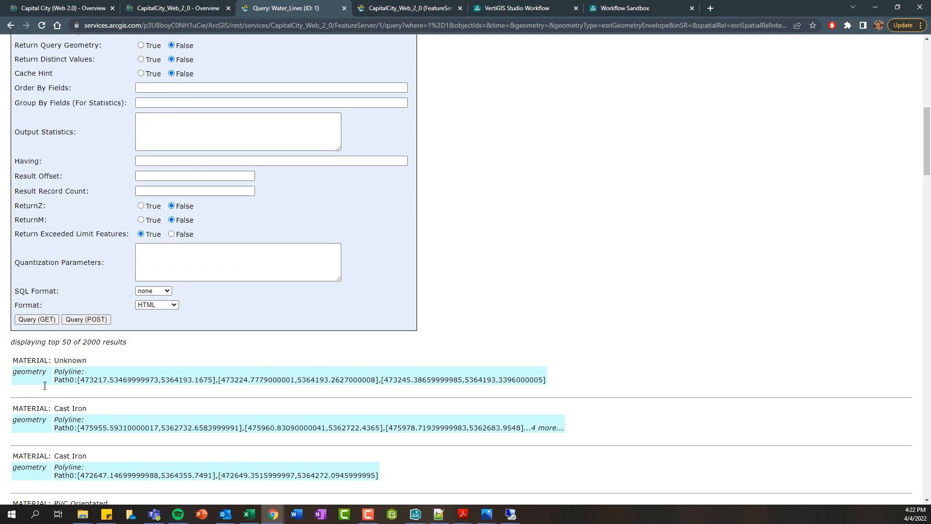
scroll(down, 3)
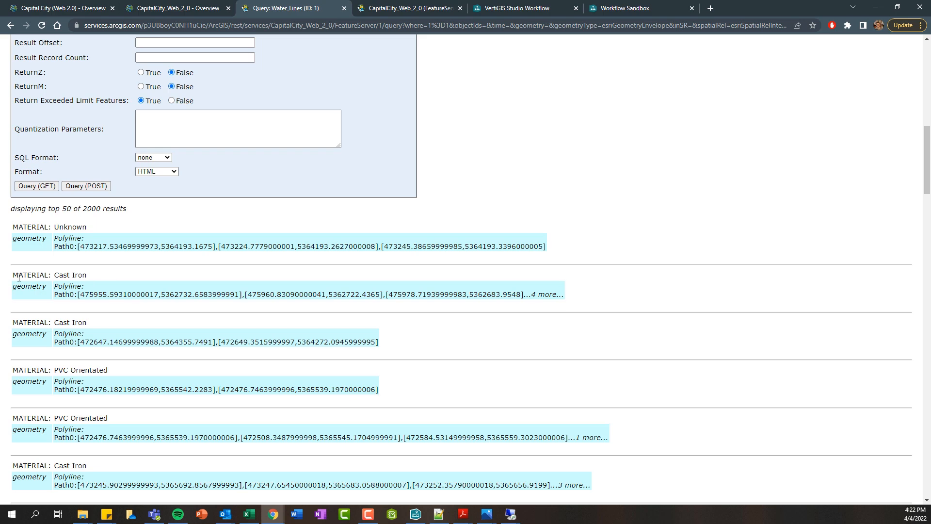
scroll(up, 3)
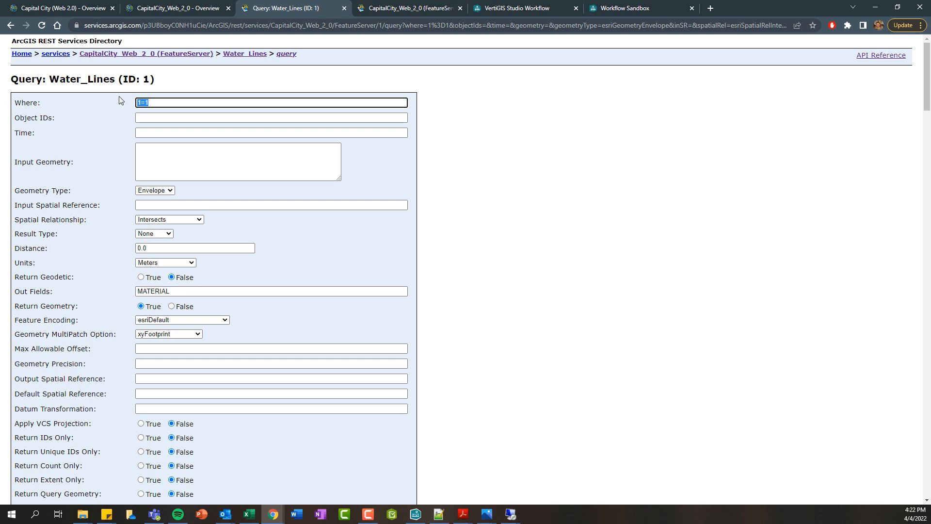
Change the Where clause to MATERIAL = 'Cast Iron' and submit the query.
text(MATERIAL =)
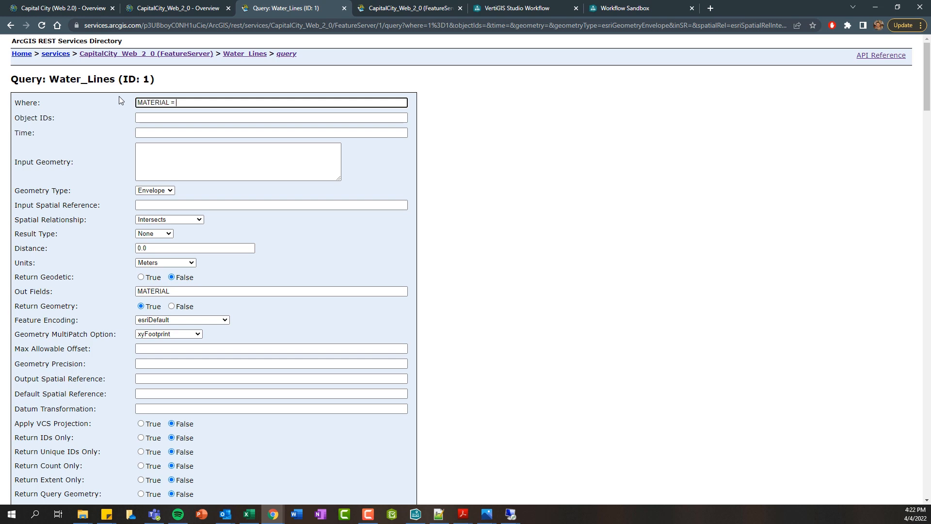
text('MATERIAL)
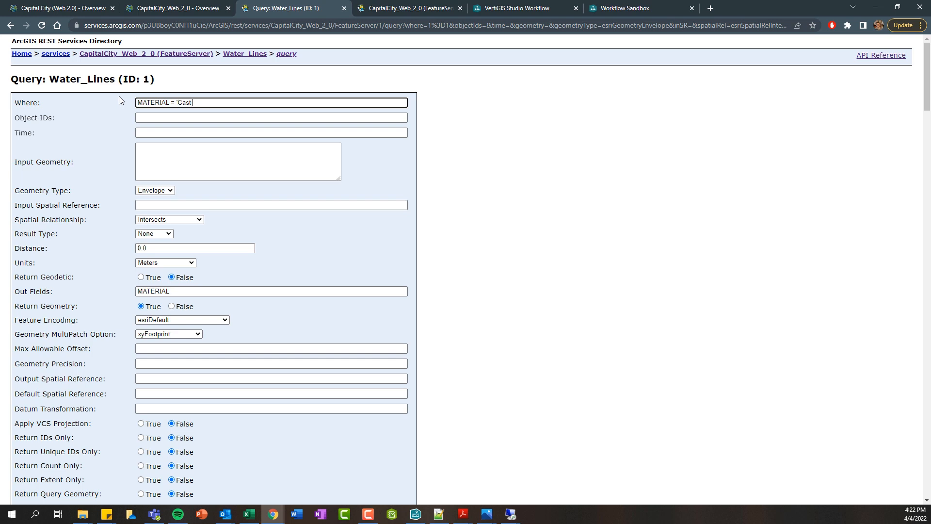
text(Iron')
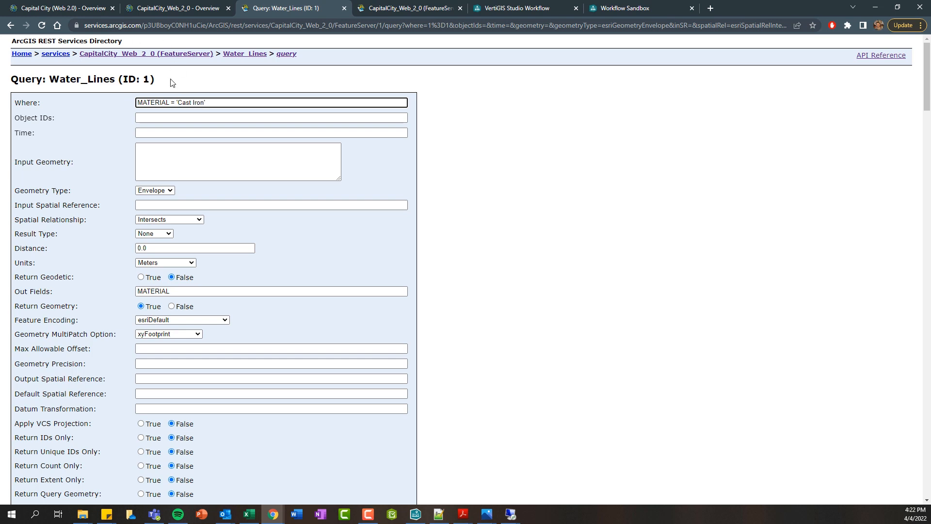
click(190, 103)
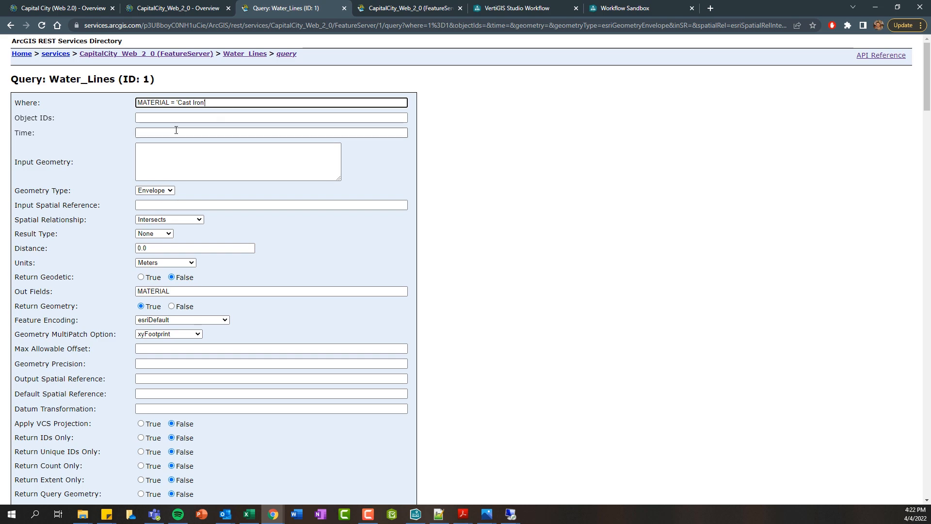
click(35, 379)
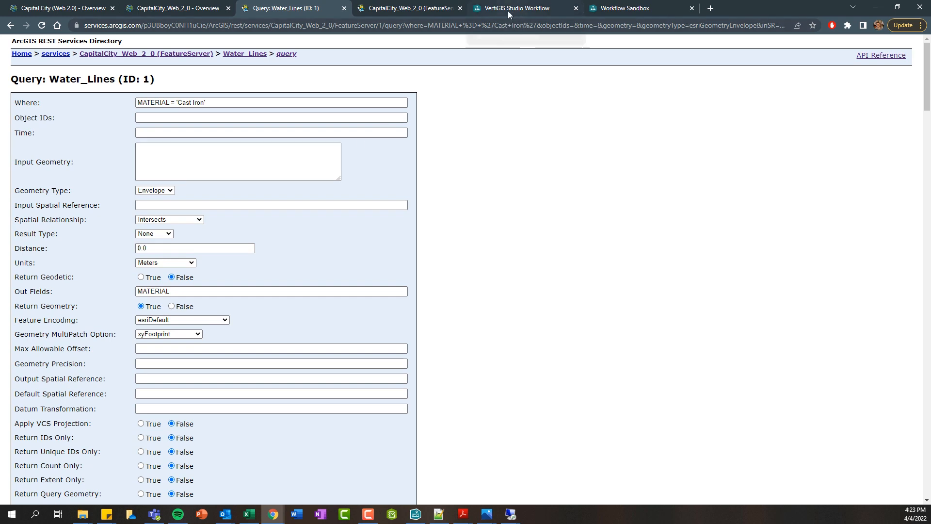
Filter the Toolbox for 'query' and place Query Layer below Start.
click(525, 7)
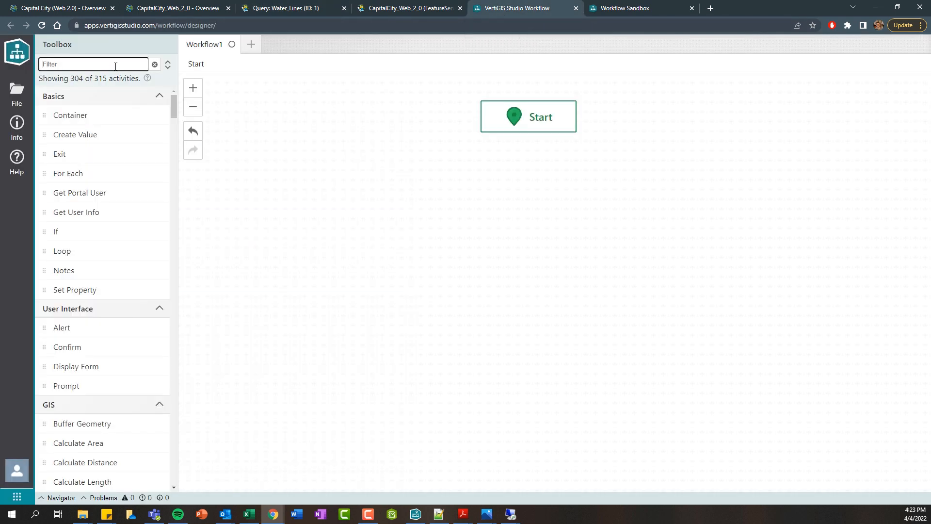
text(query)
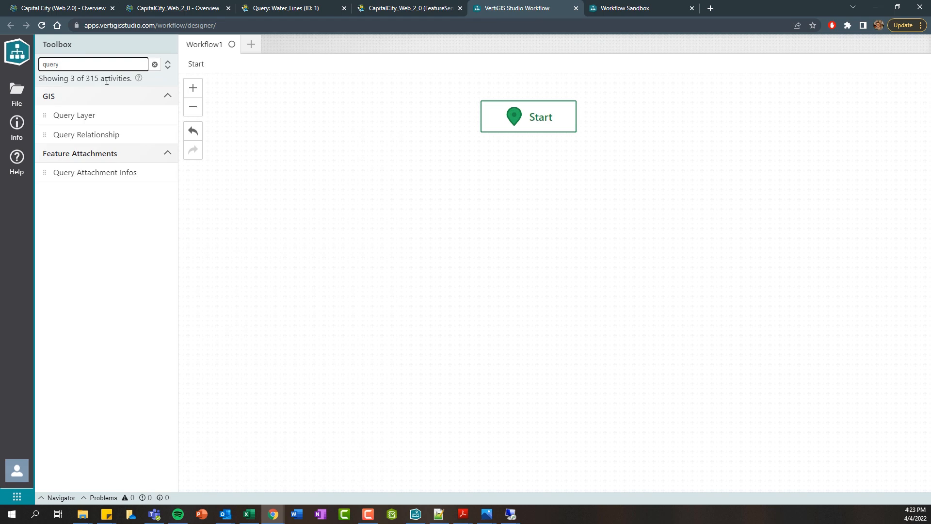
drag(74, 114, 534, 199)
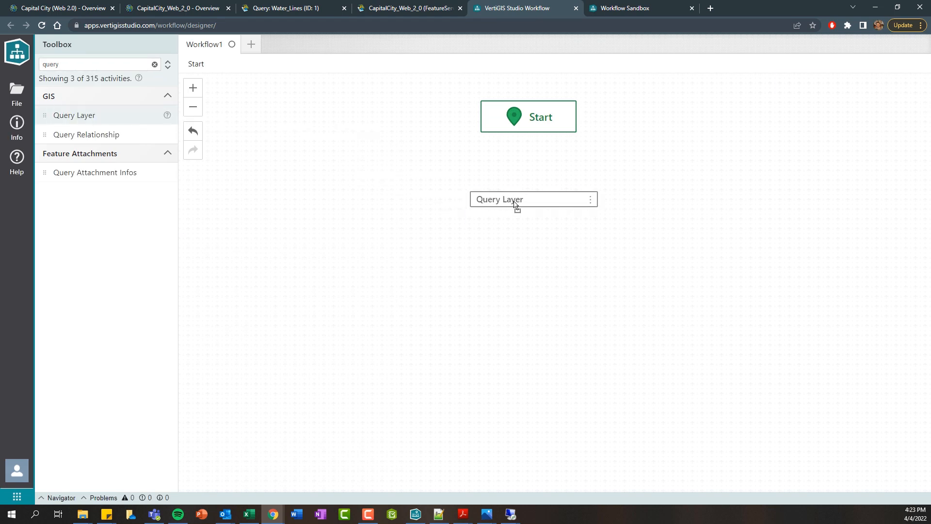
click(528, 199)
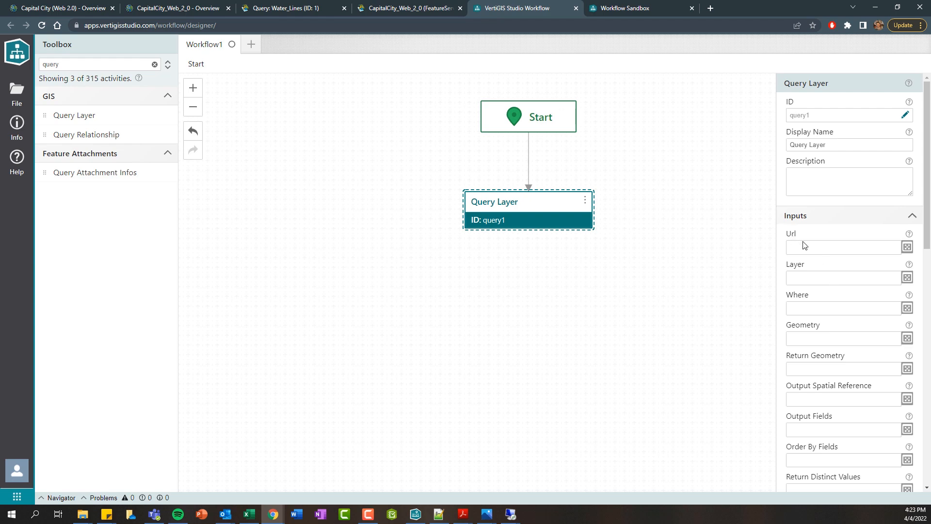
mouse_move(790, 238)
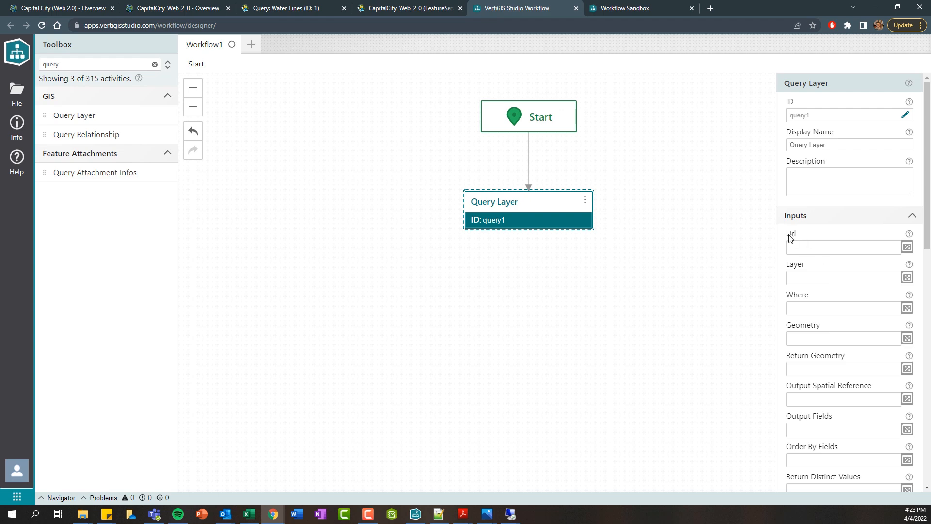
Review query1's empty Layer, Return Geometry, Output Fields and Return Distinct Values inputs.
double_click(791, 233)
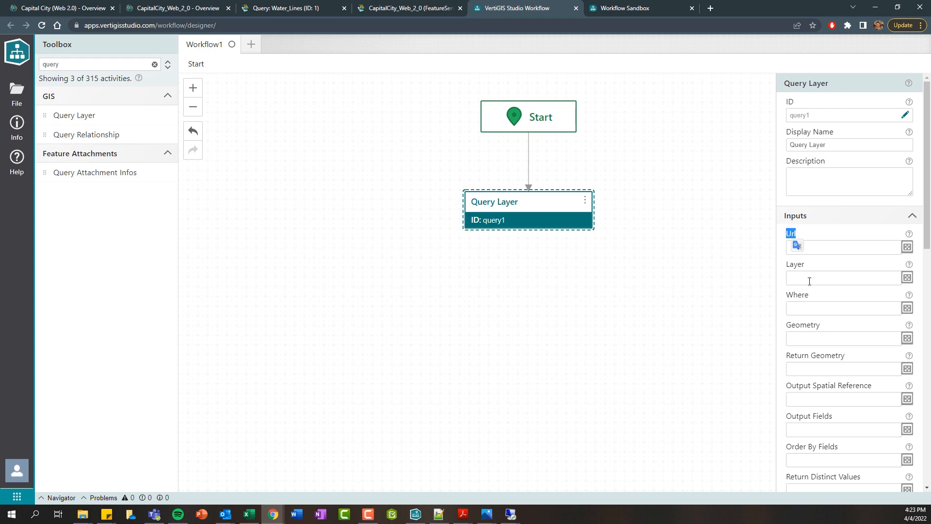
click(841, 278)
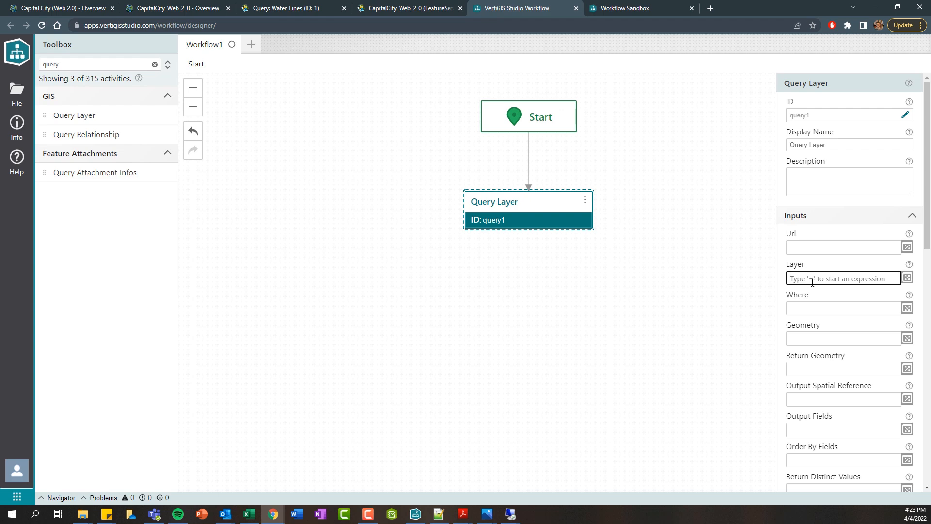
scroll(down, 3)
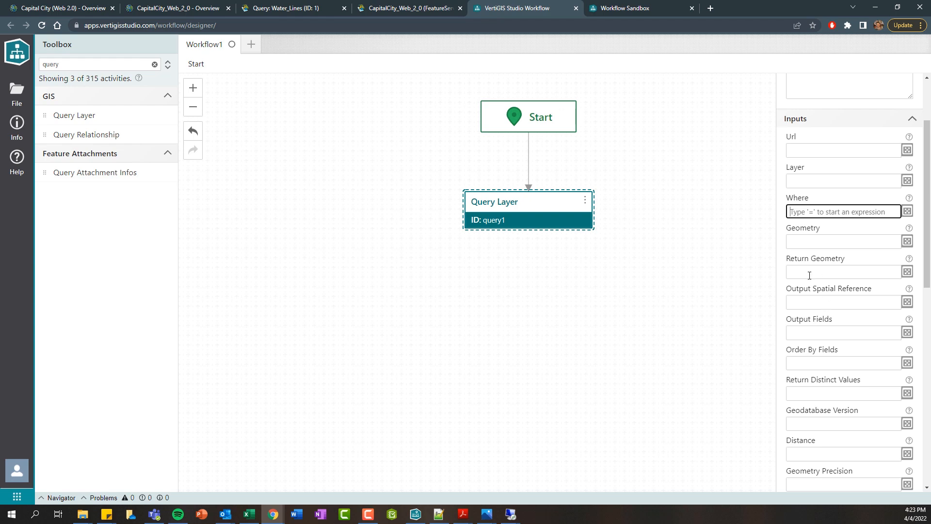
click(842, 272)
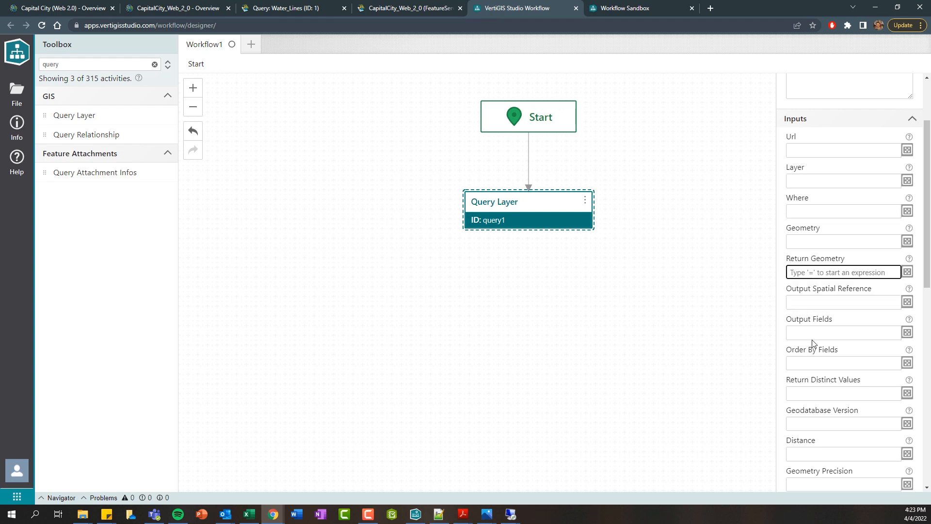
click(842, 333)
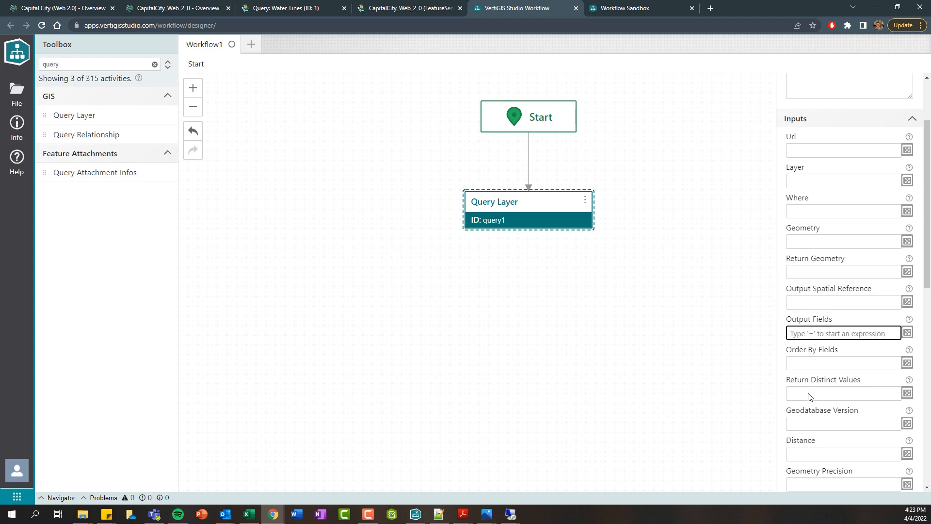
click(841, 394)
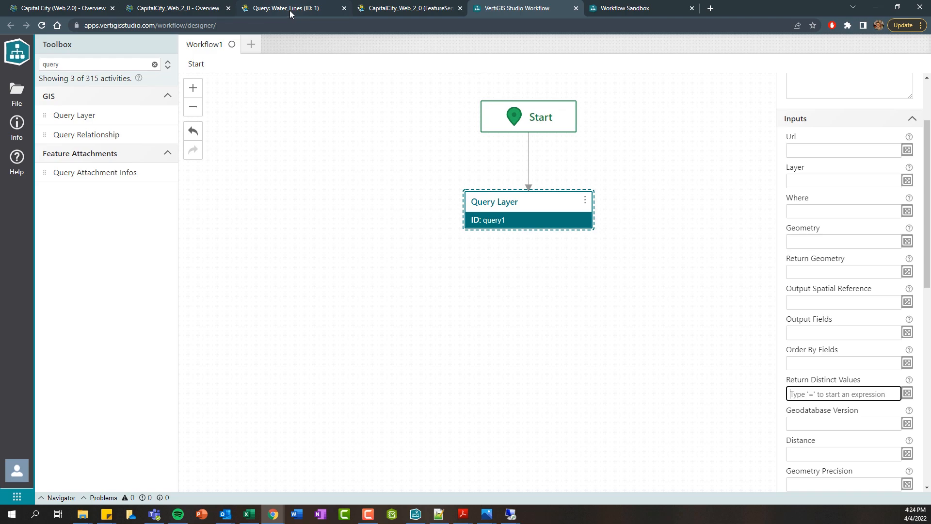
Open the Water_Lines (ID:1) layer page and select its full web address.
click(291, 8)
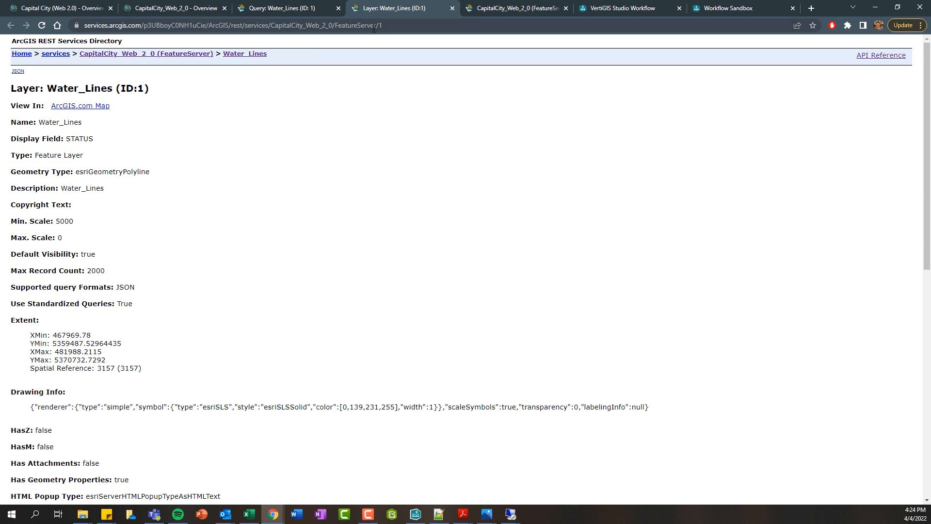
click(232, 24)
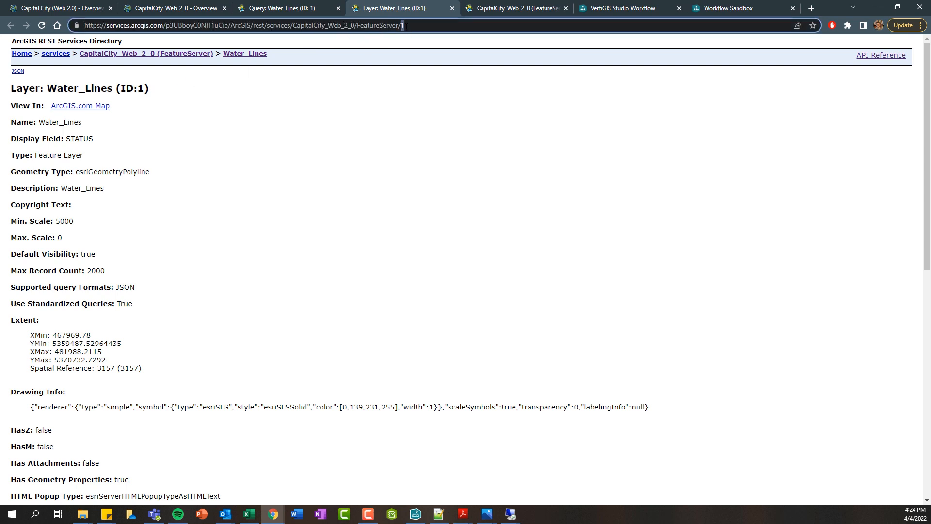
double_click(379, 26)
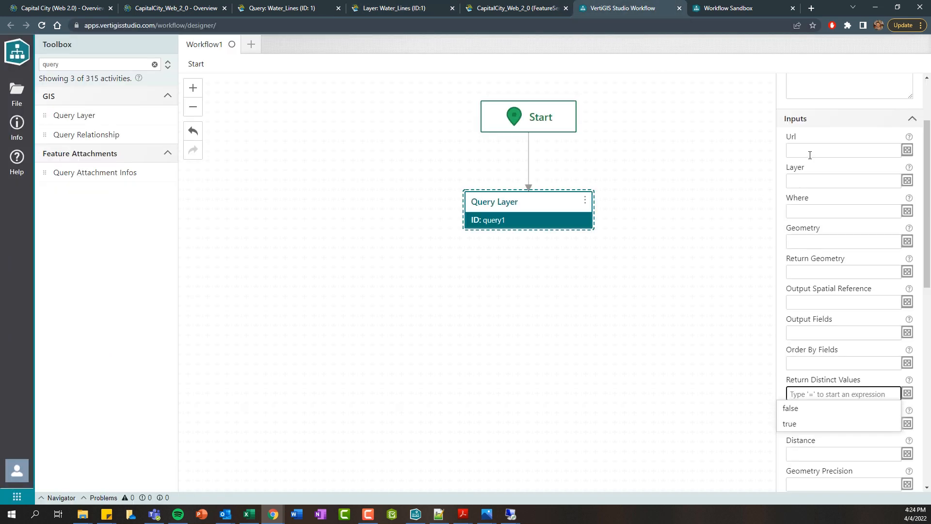
Set query1's Url to Water_Lines, Where MATERIAL = 'Cast Iron', Return Geometry true, Output Fields *.
click(907, 150)
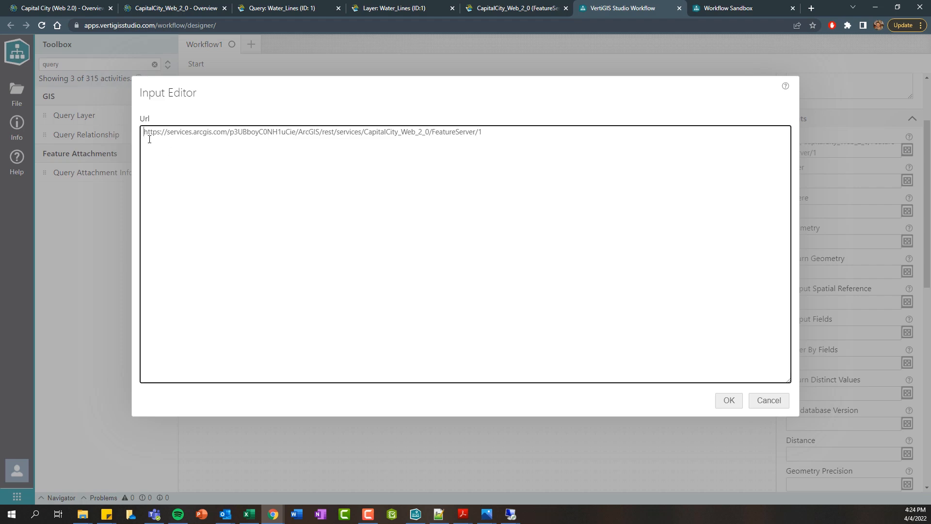
mouse_move(735, 414)
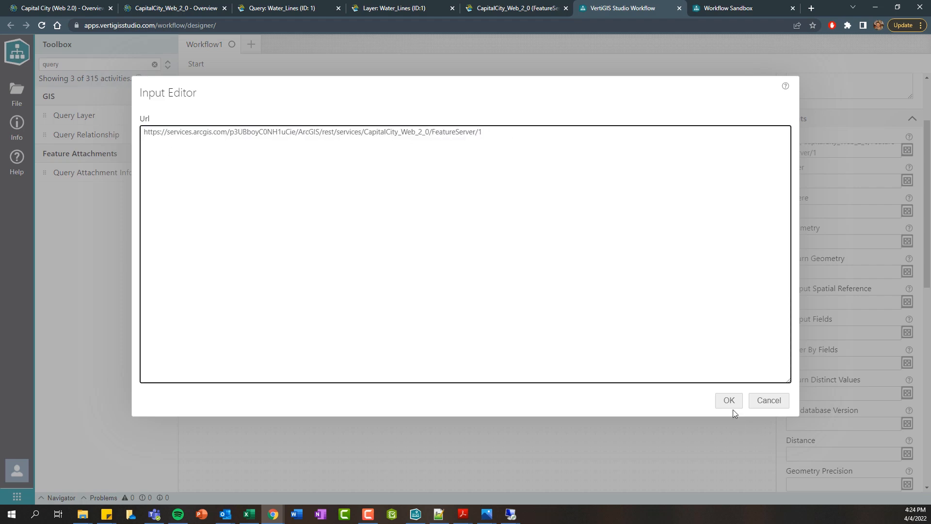
click(728, 400)
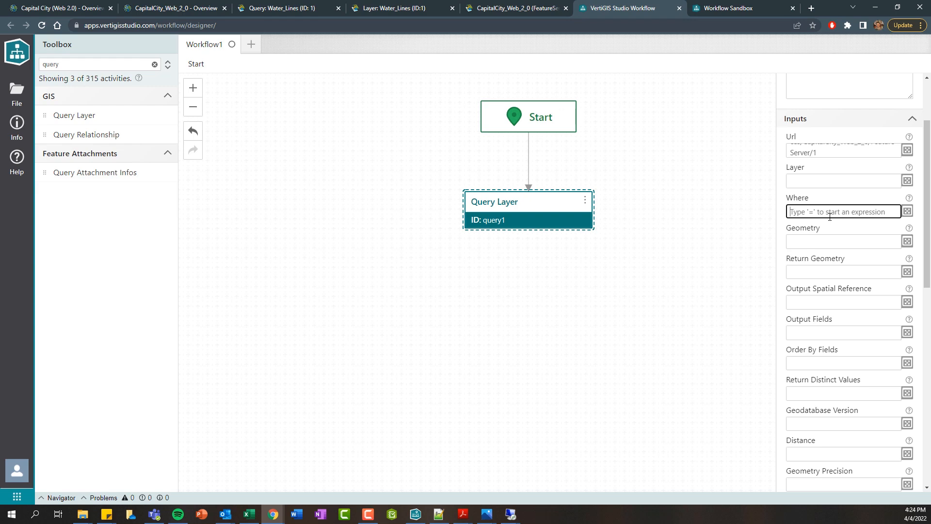
text(MATERIAL = 'Cast Iron)
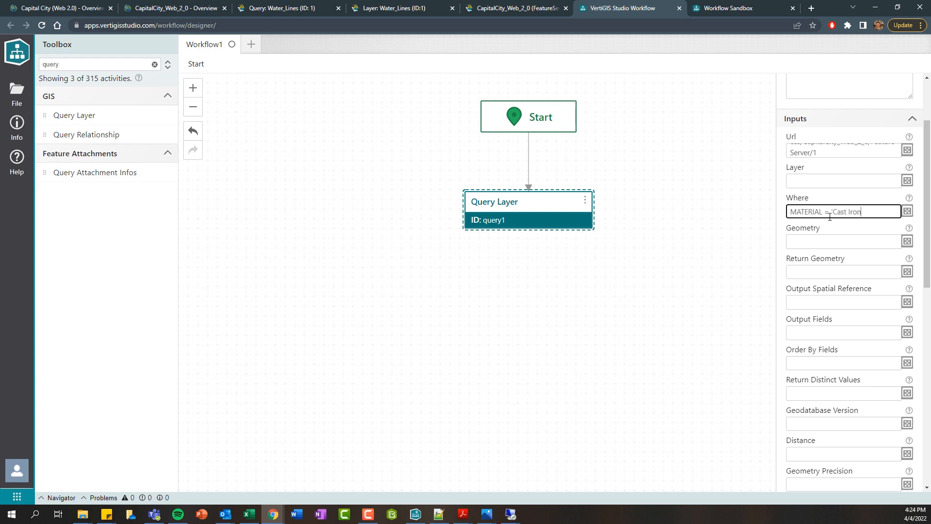
click(842, 272)
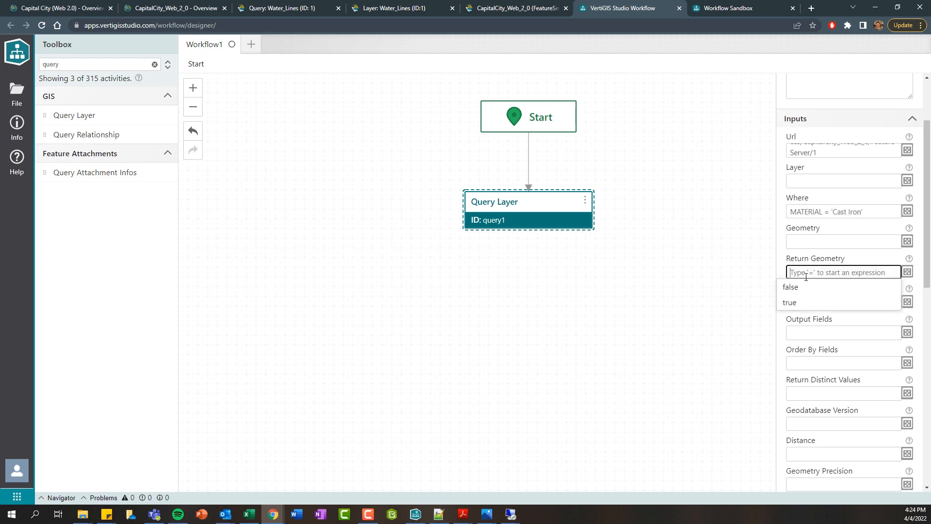
click(789, 302)
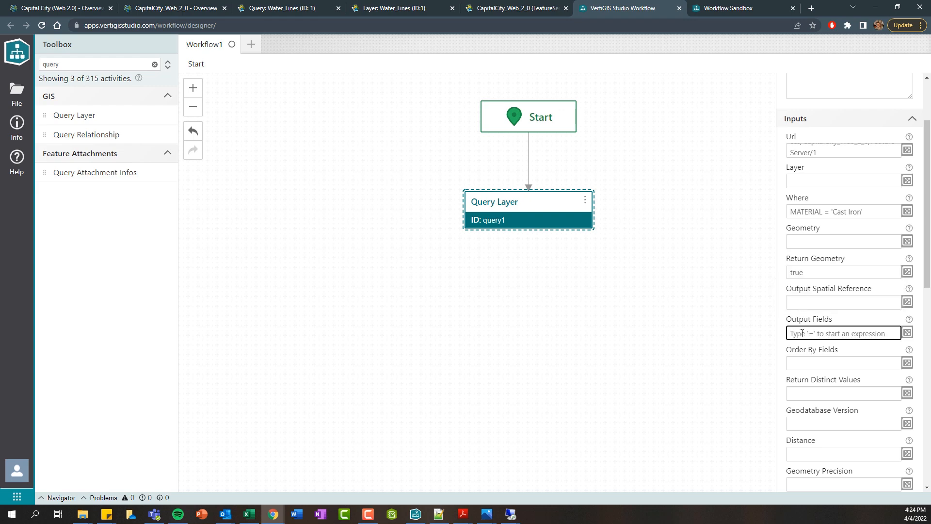
text(*)
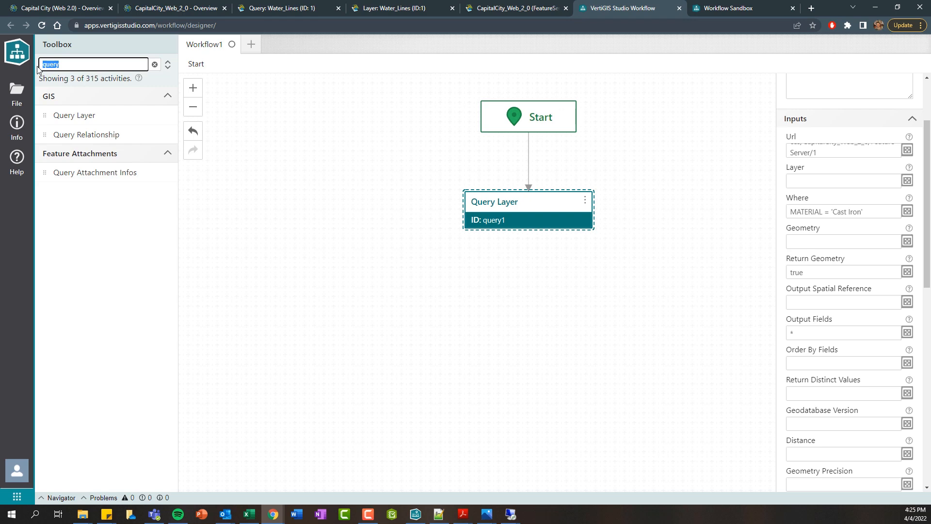
Add an Alert after query1 with text =$query1.features.length.
text(alert)
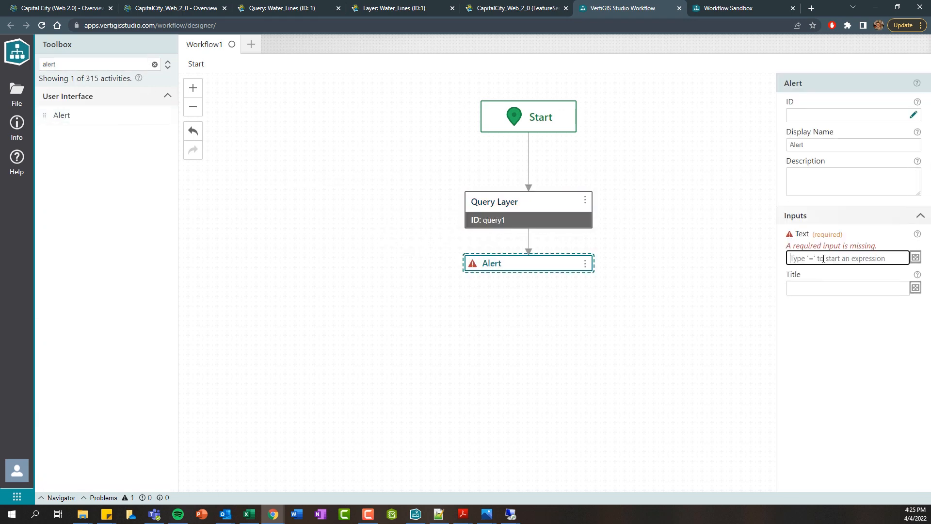
text(=$query1)
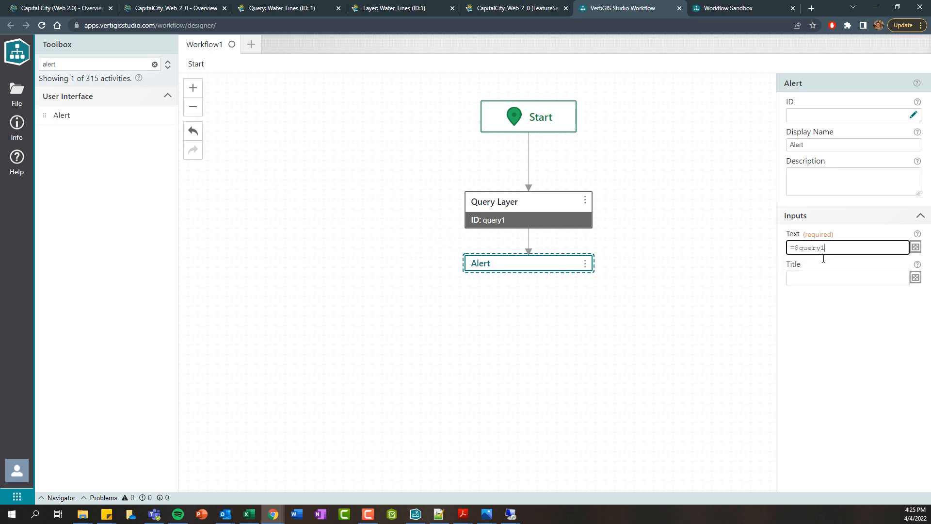
text(.features.)
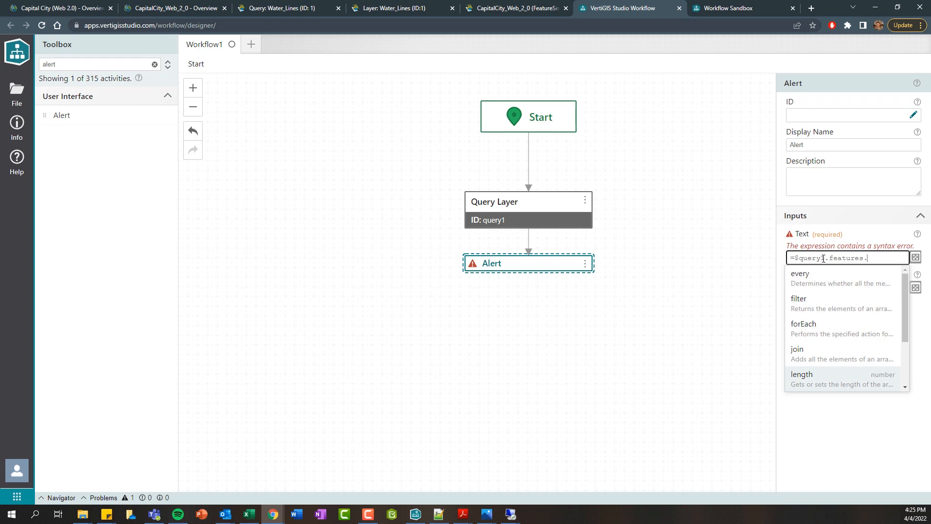
click(801, 374)
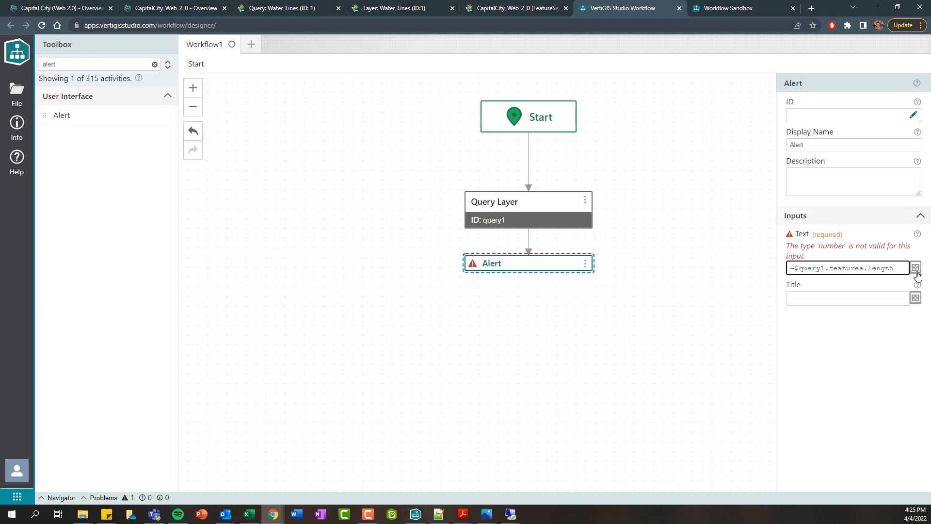
Change the Alert text to =$query1.features.length.toString() in the Input Editor.
click(915, 267)
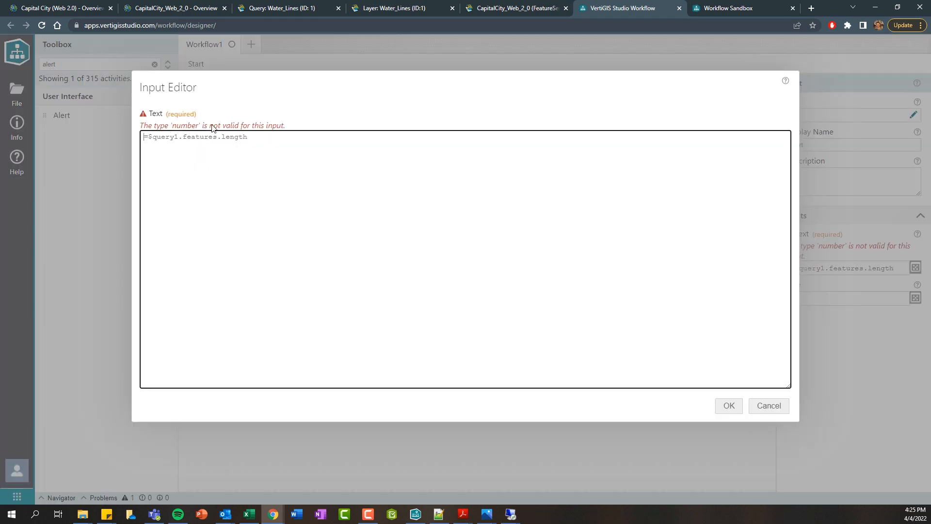
key(Backspace)
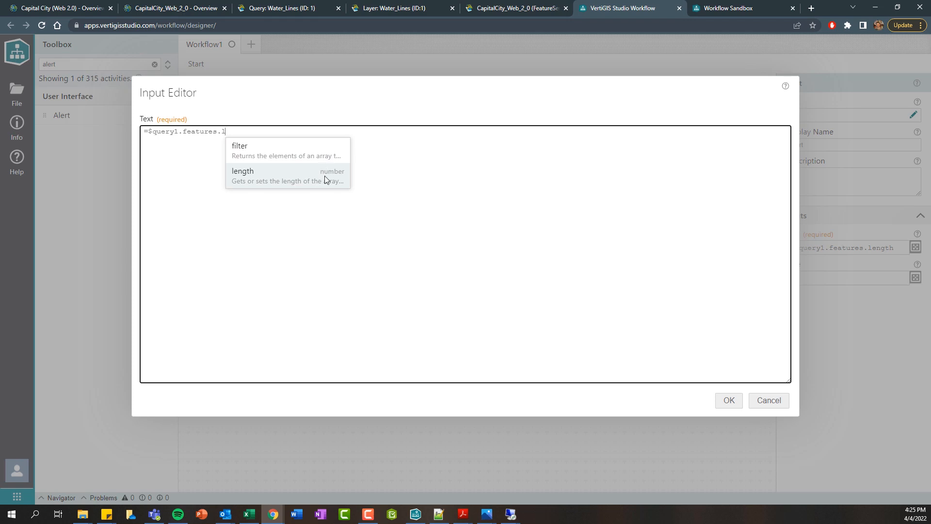
click(242, 171)
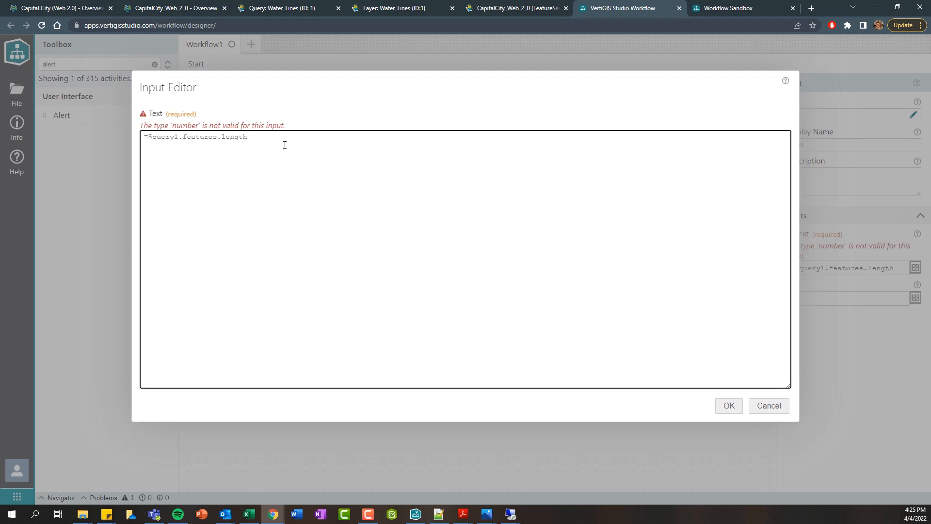
text(.)
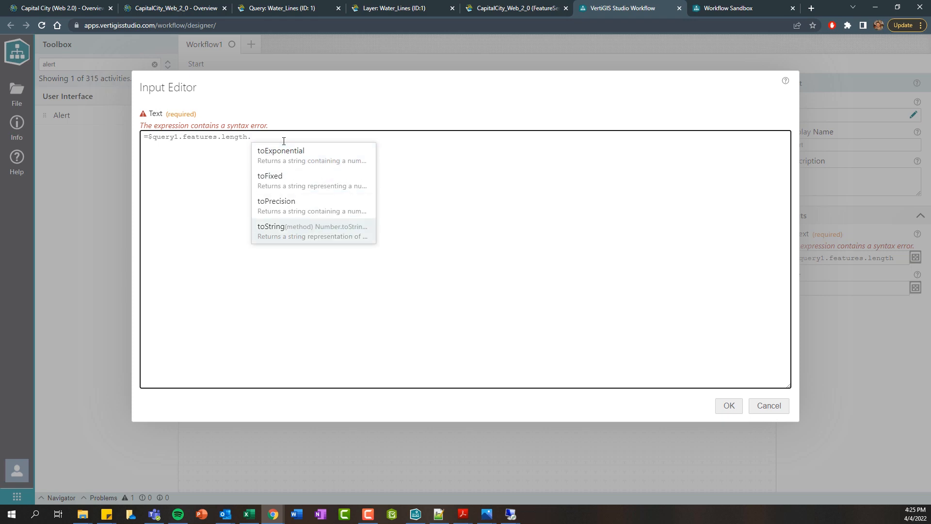
click(270, 230)
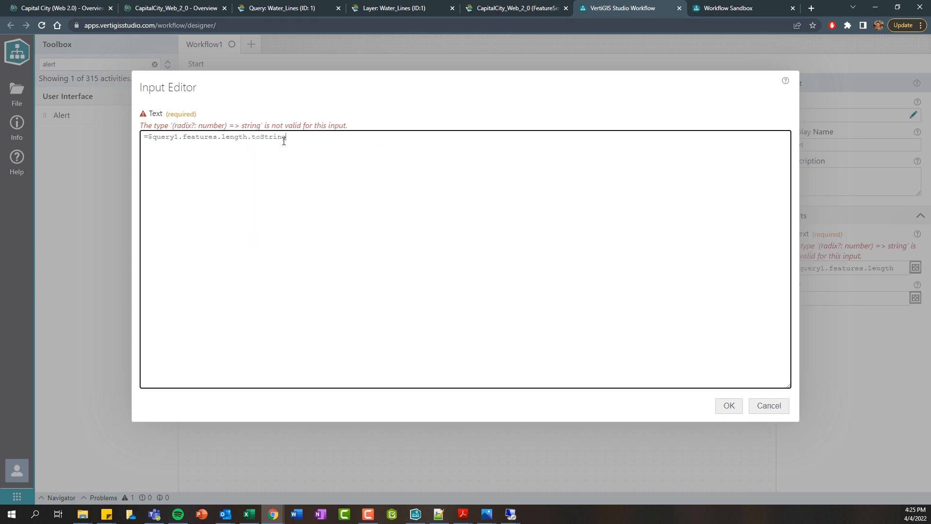
text(())
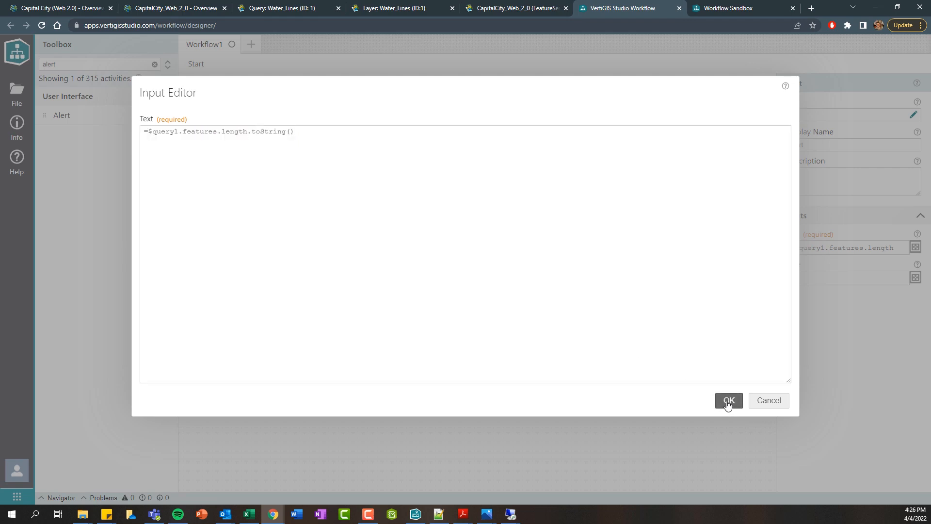
click(729, 400)
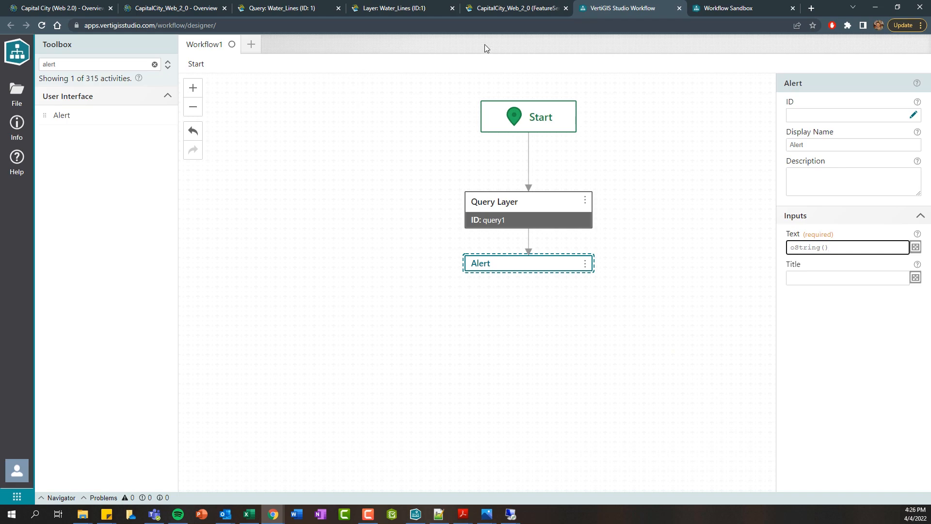
click(739, 8)
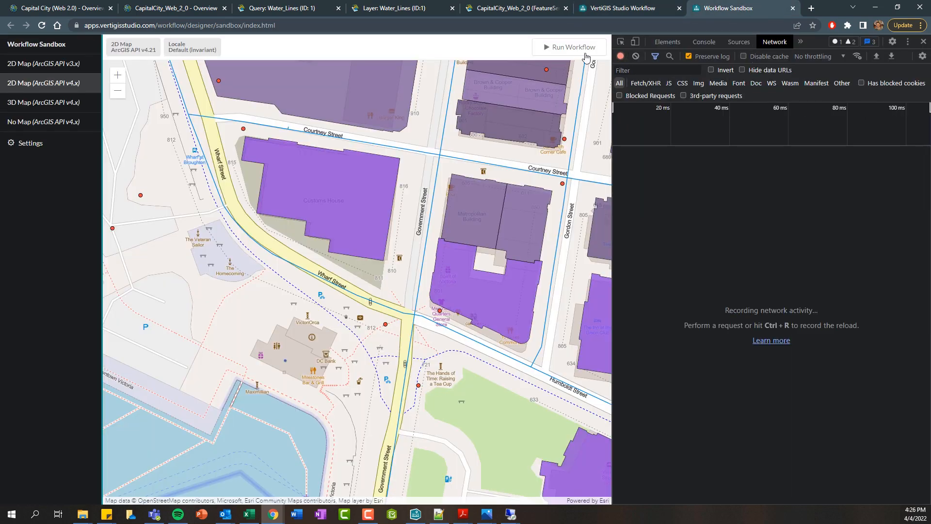
Run the workflow and select the 1224 feature count in the alert.
click(569, 47)
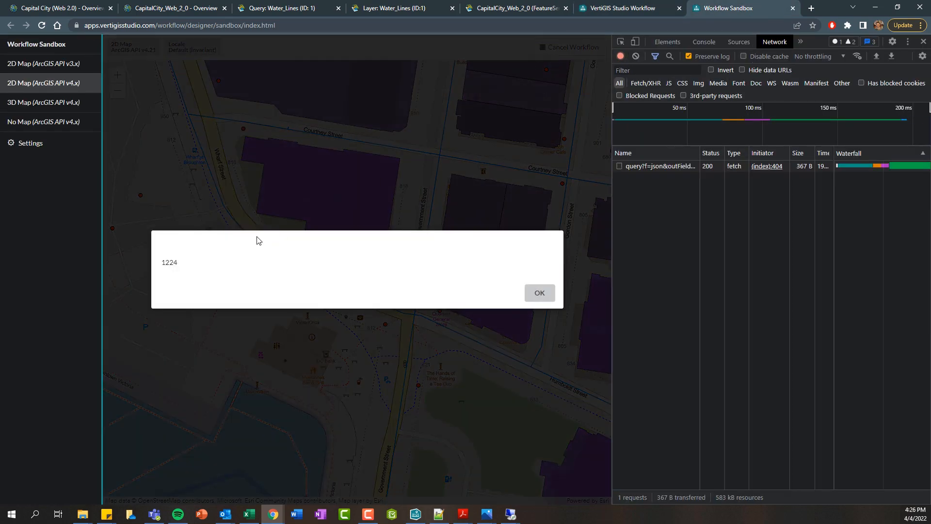
double_click(169, 262)
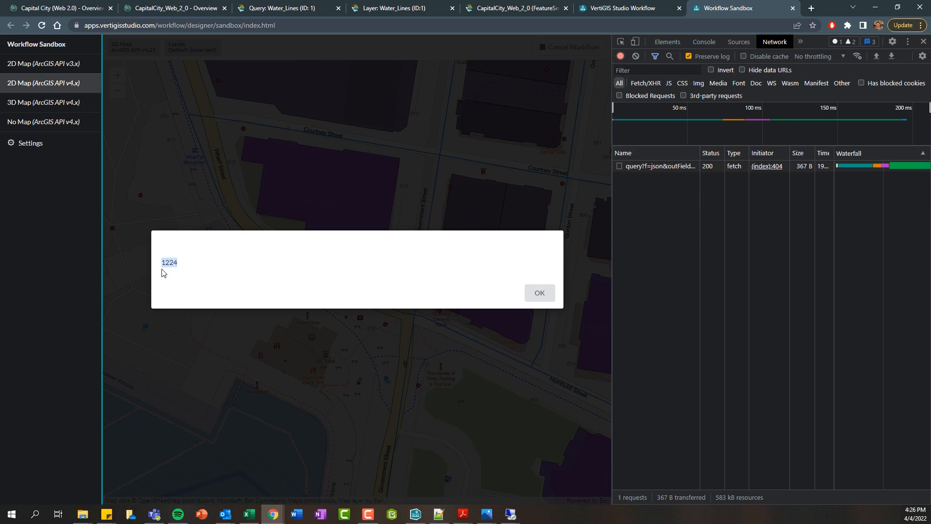
mouse_move(164, 257)
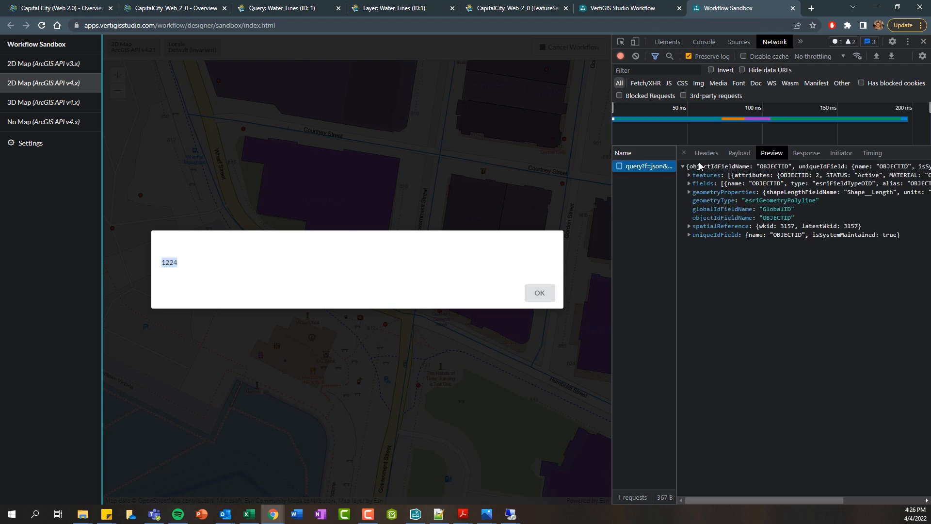
Inspect the Cast Iron query's headers, payload and preview, expanding its 1224 returned features.
click(706, 153)
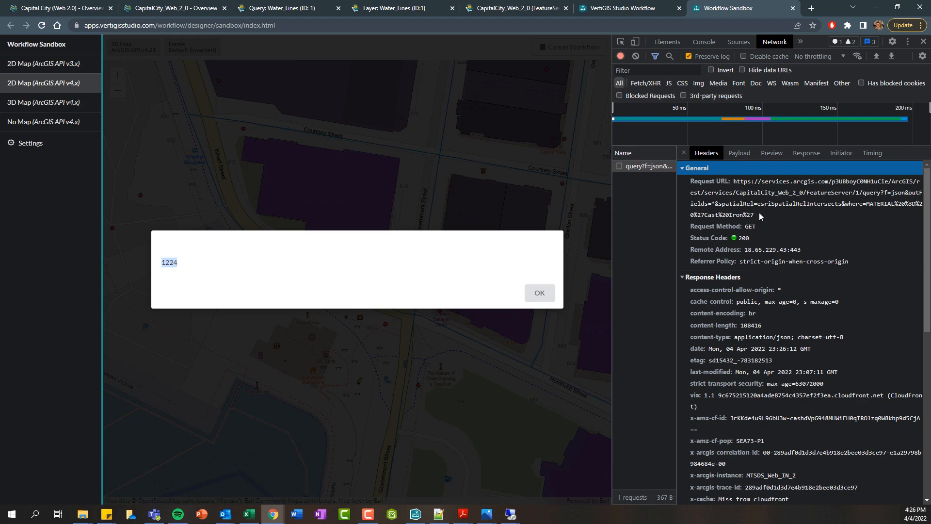
click(738, 153)
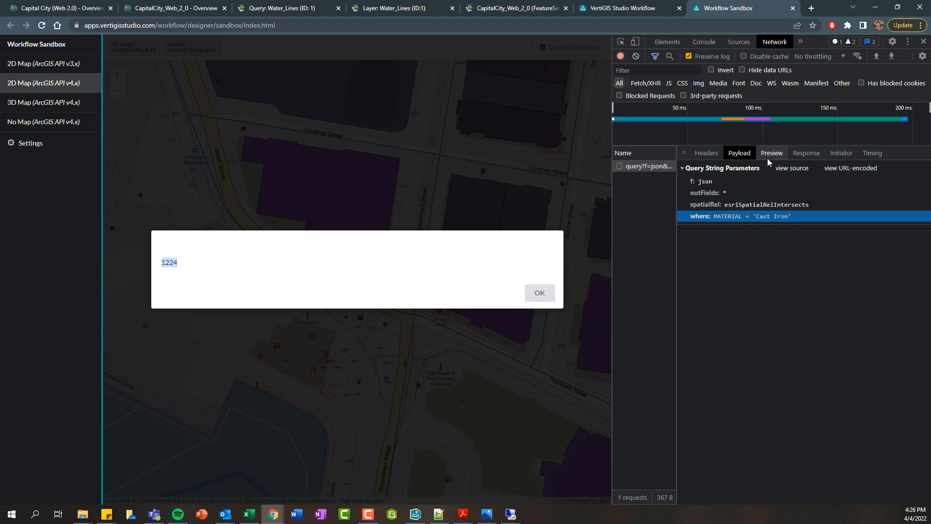
click(770, 153)
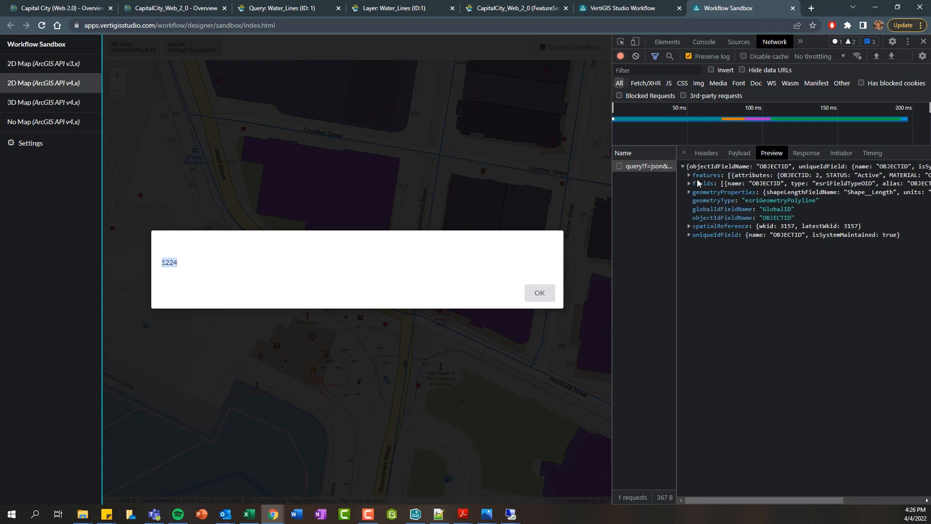
click(689, 175)
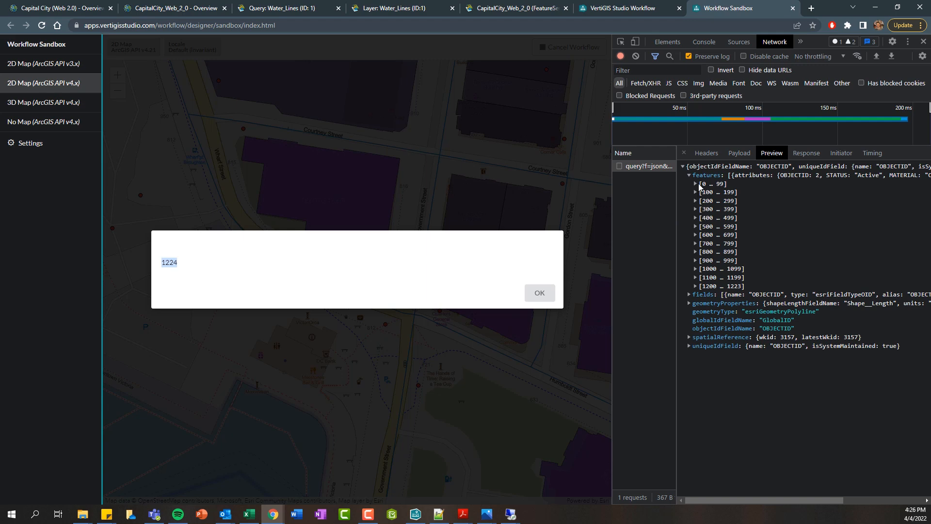
click(696, 185)
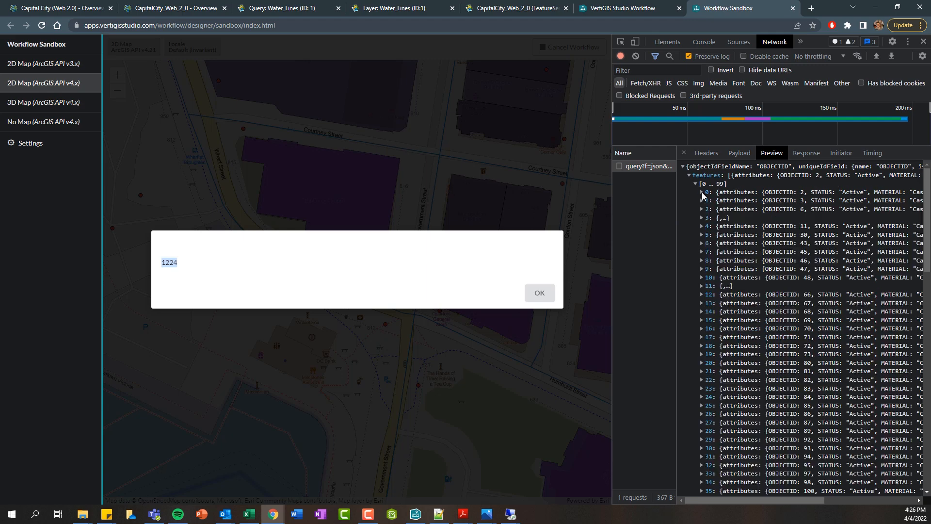
click(700, 192)
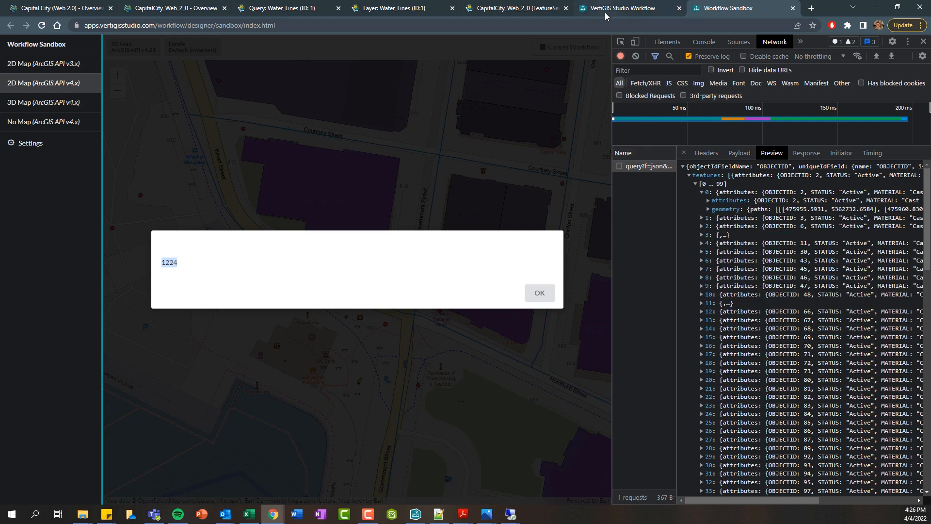
click(620, 8)
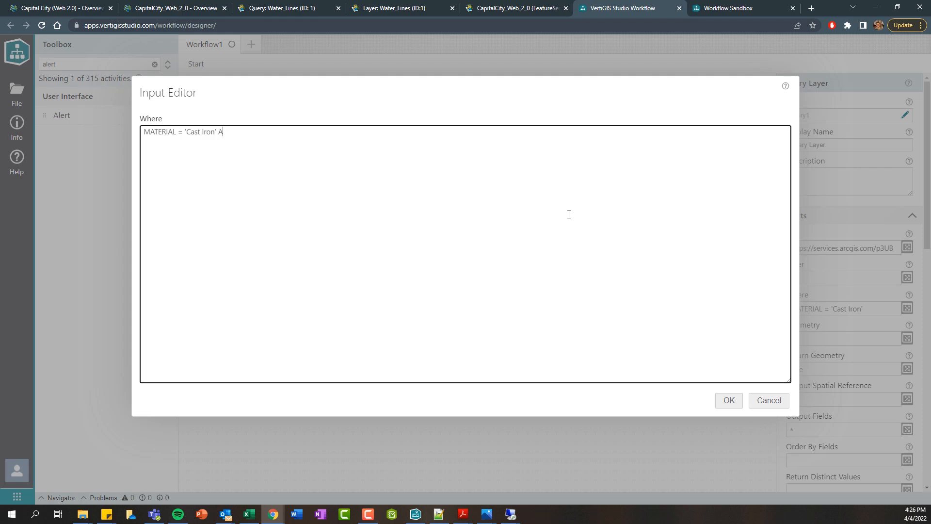
Extend the Where clause to MATERIAL = 'Cast Iron' AND DIAMETER <= 150 and confirm.
text(AND D)
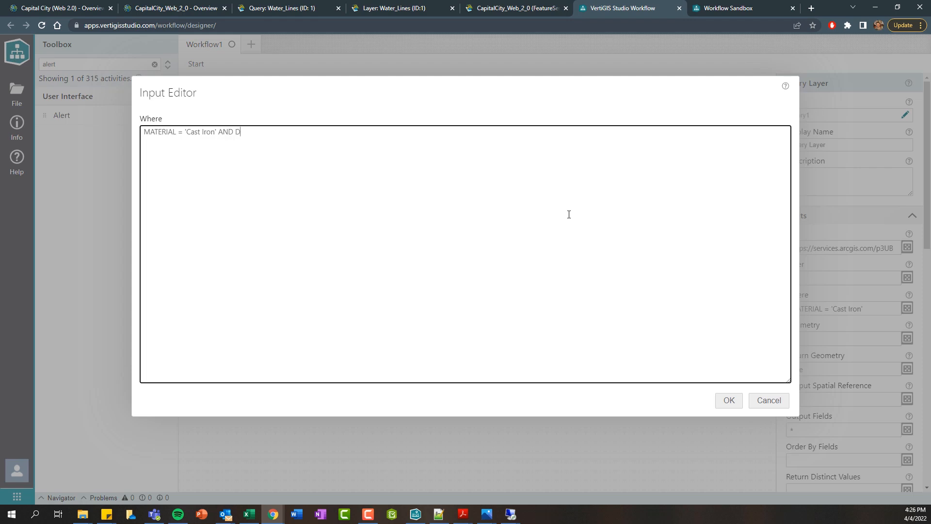
text(IAMETER <)
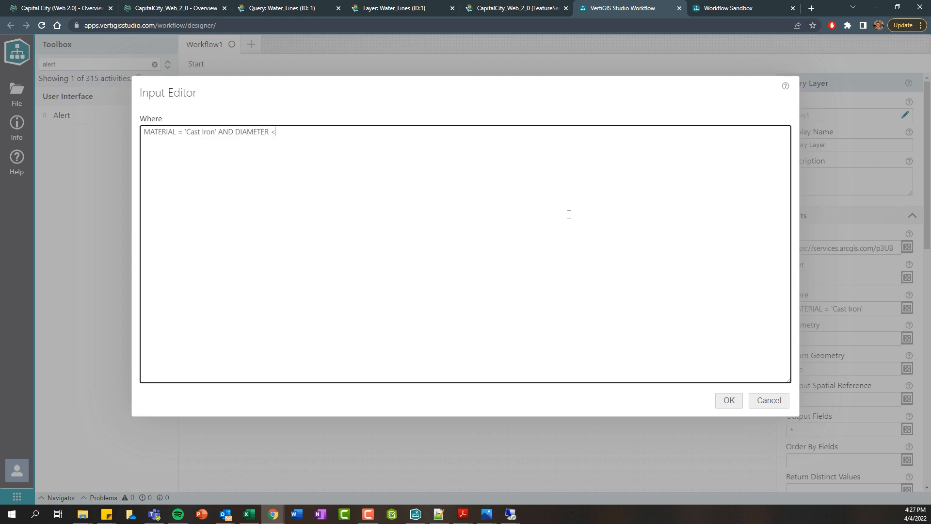
text(= 150)
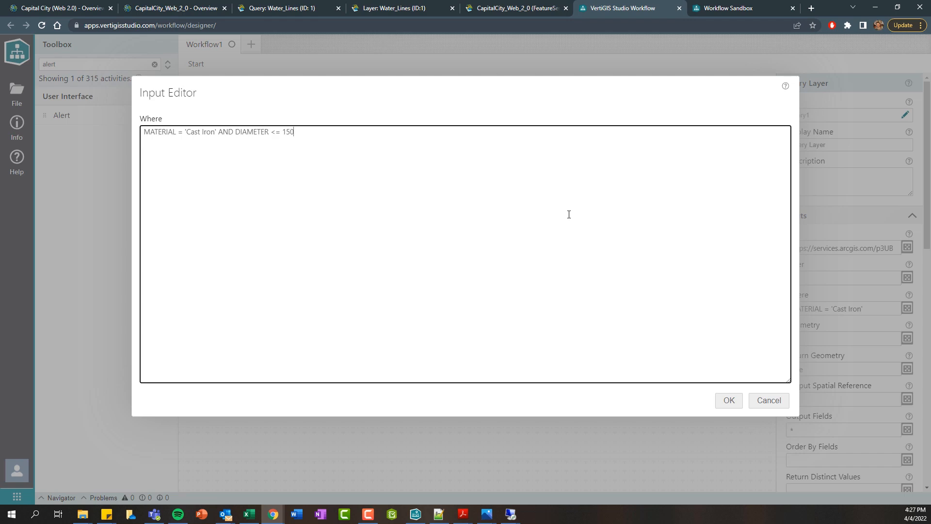
click(729, 401)
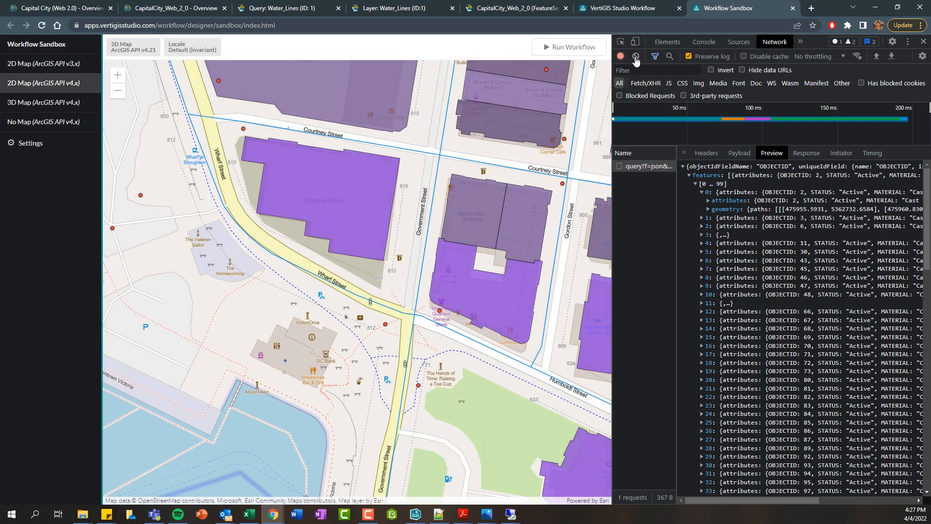
Clear network requests, dismiss the 551 alert, and preview the diameter-filtered query response.
click(569, 47)
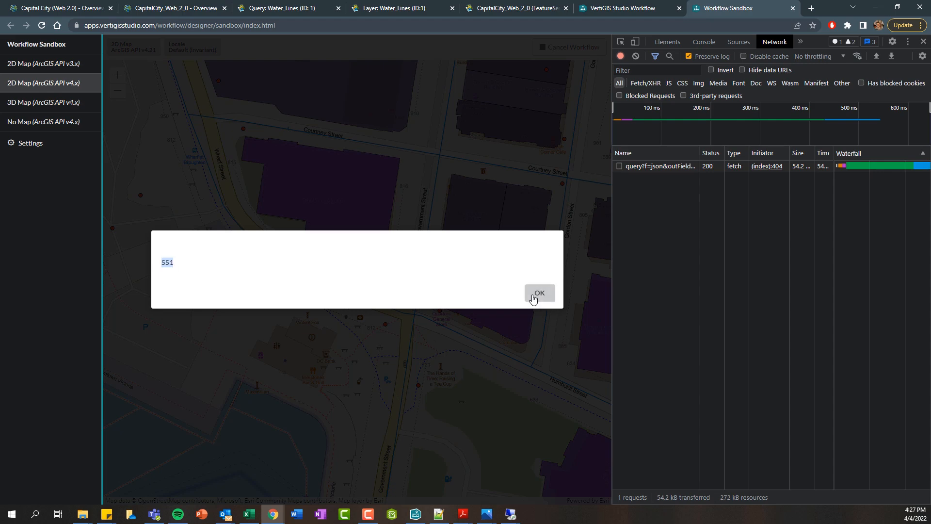
click(537, 292)
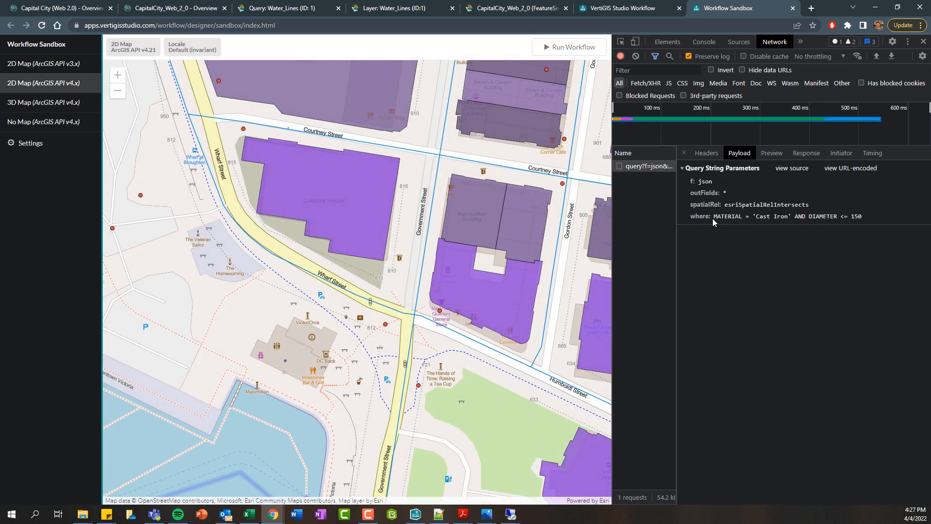
click(772, 217)
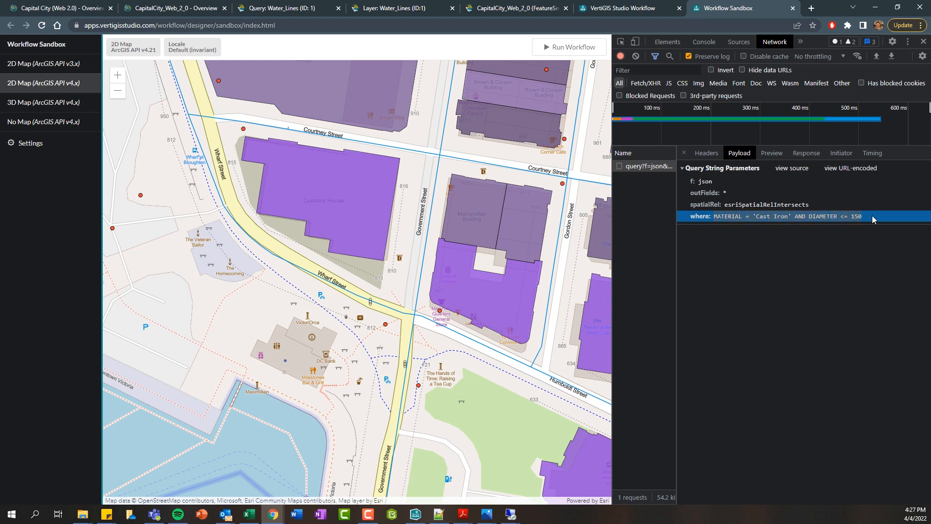
click(772, 153)
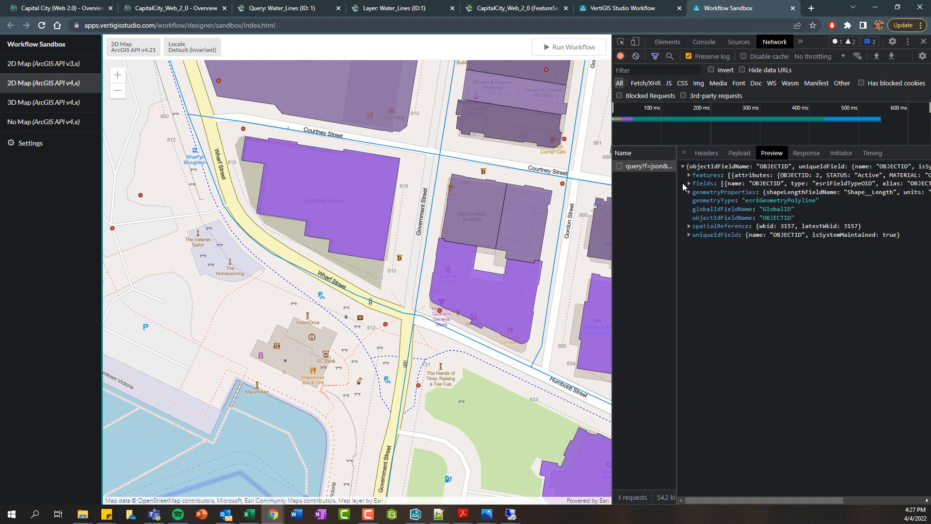
click(688, 175)
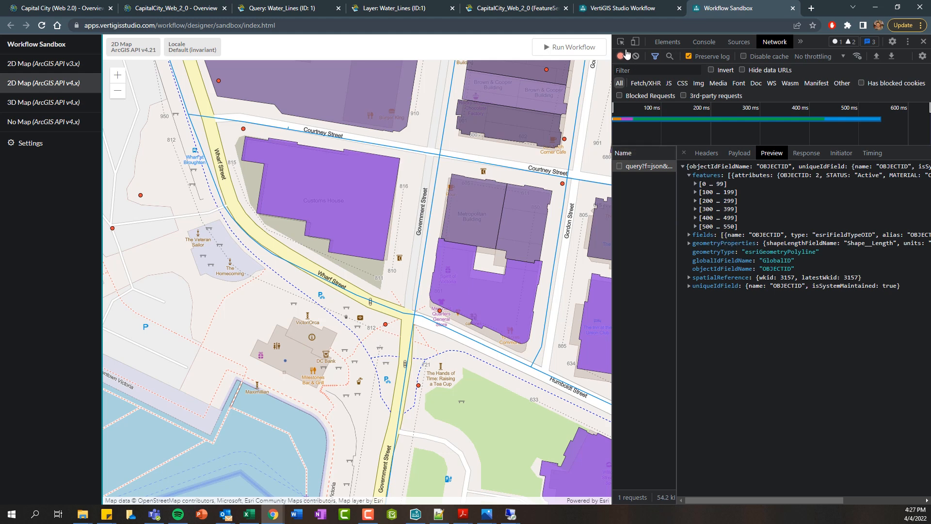
mouse_move(617, 8)
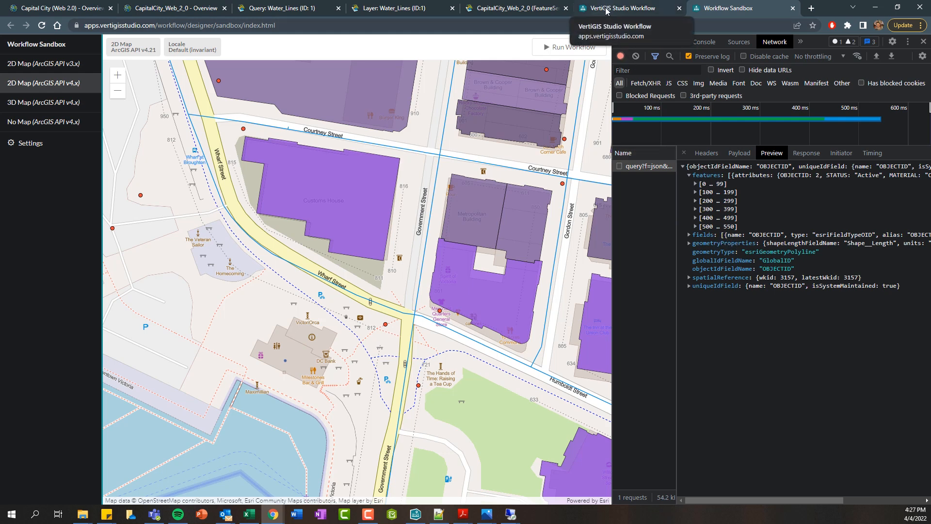
click(622, 8)
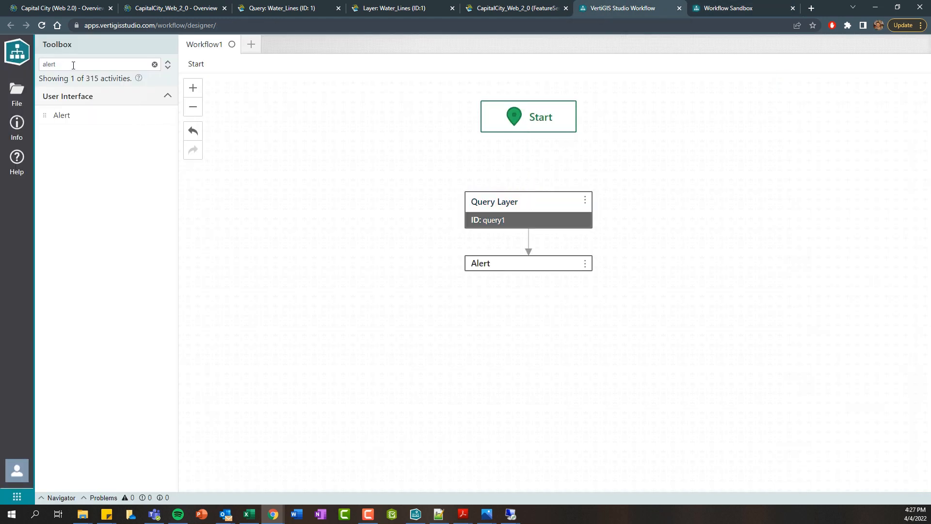
Add Get Map Extent and set the Query Layer Geometry to =$mapExtent1.extent.
text(get)
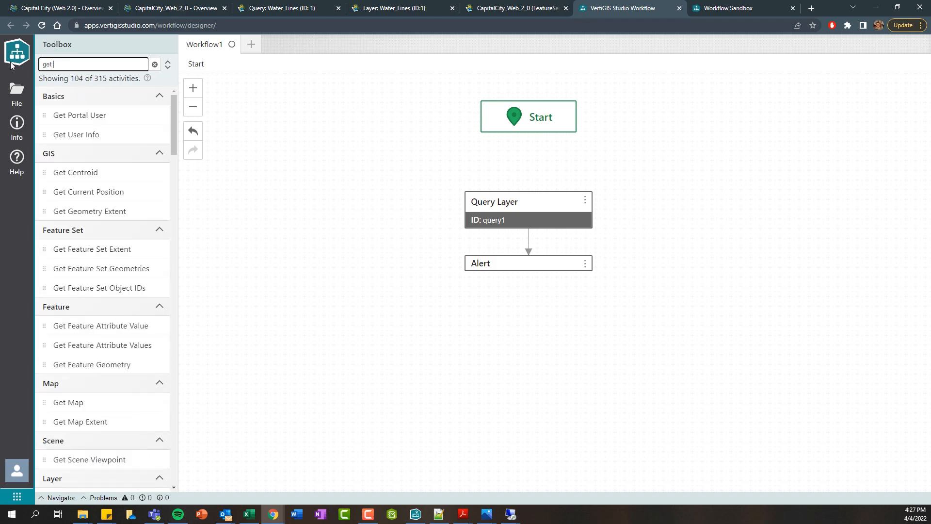
text(map)
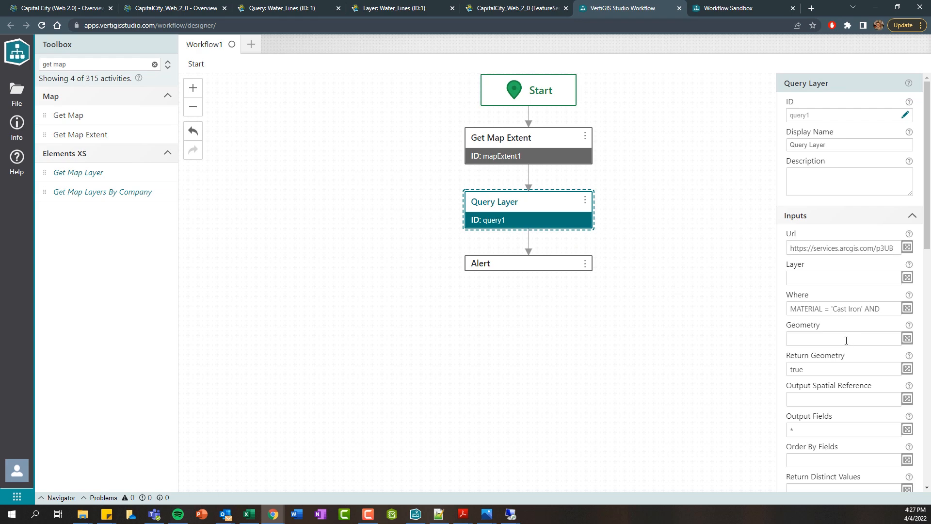
click(842, 339)
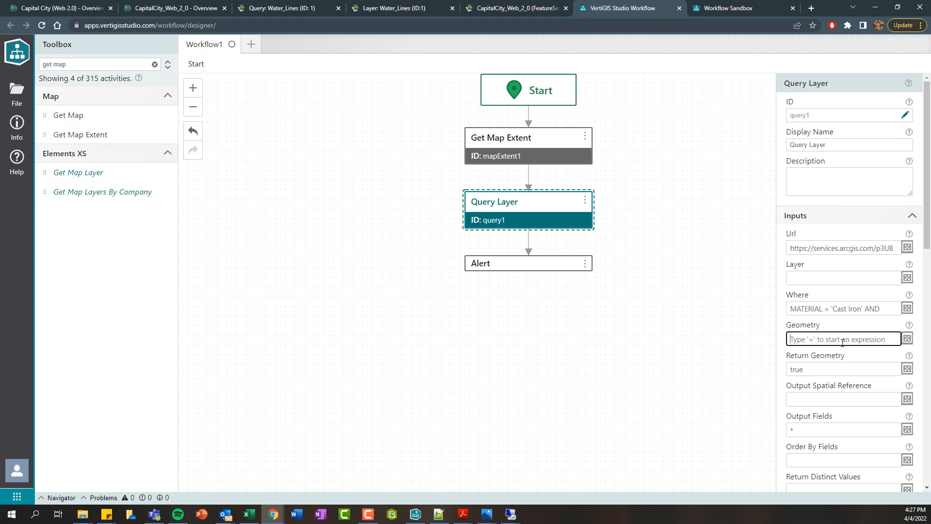
text(=$mapExtent1.)
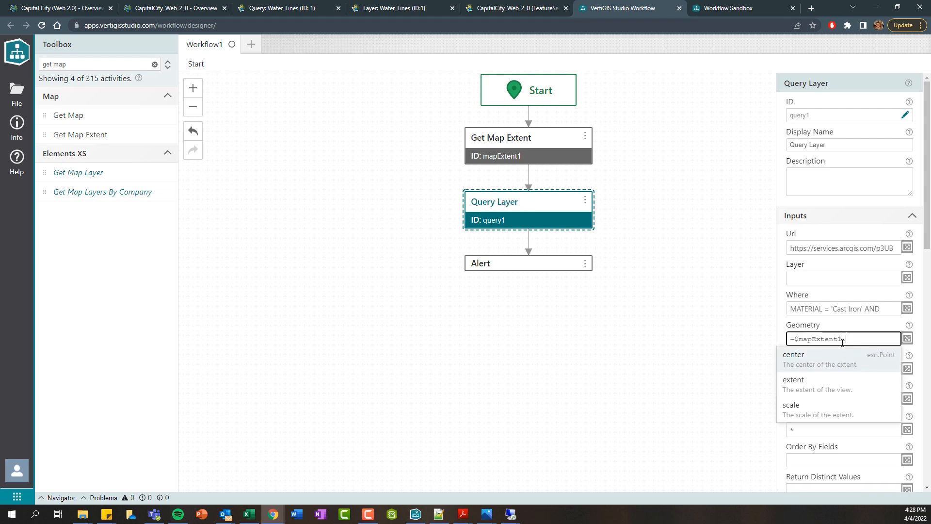
click(793, 383)
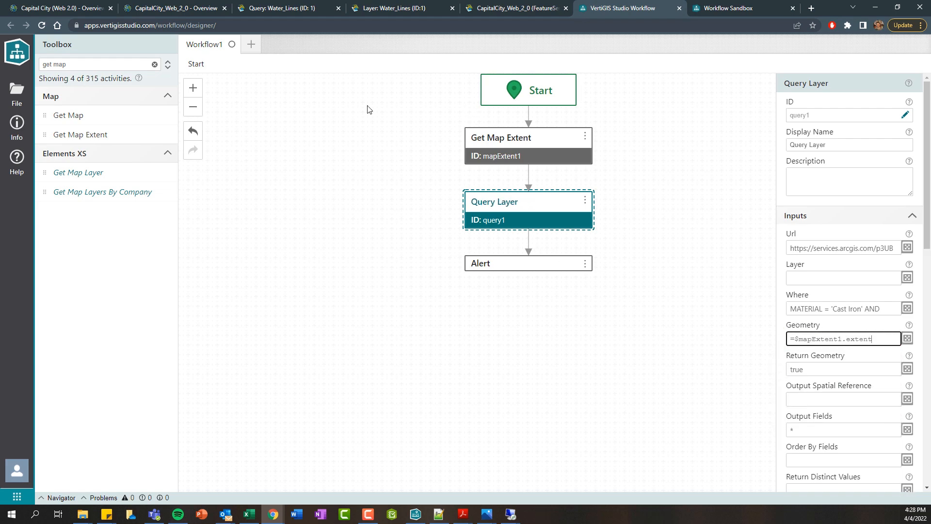
click(740, 8)
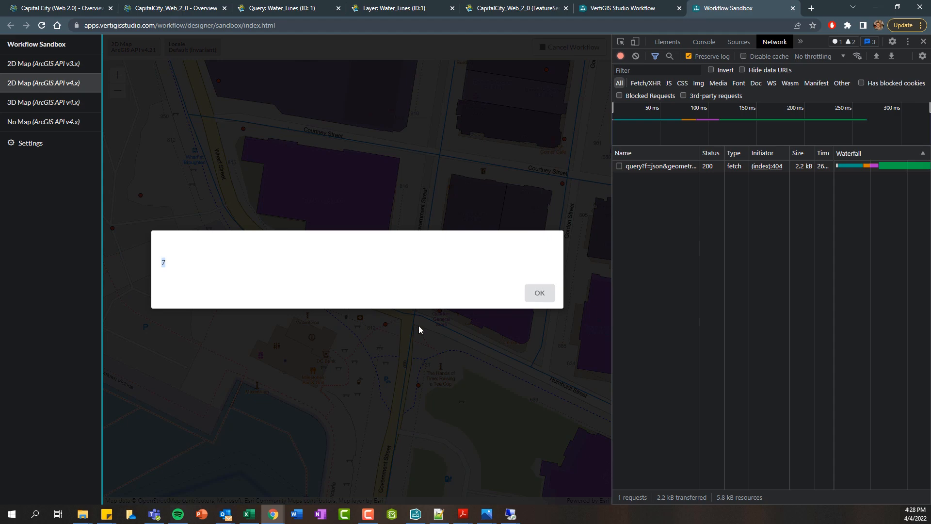
mouse_move(665, 176)
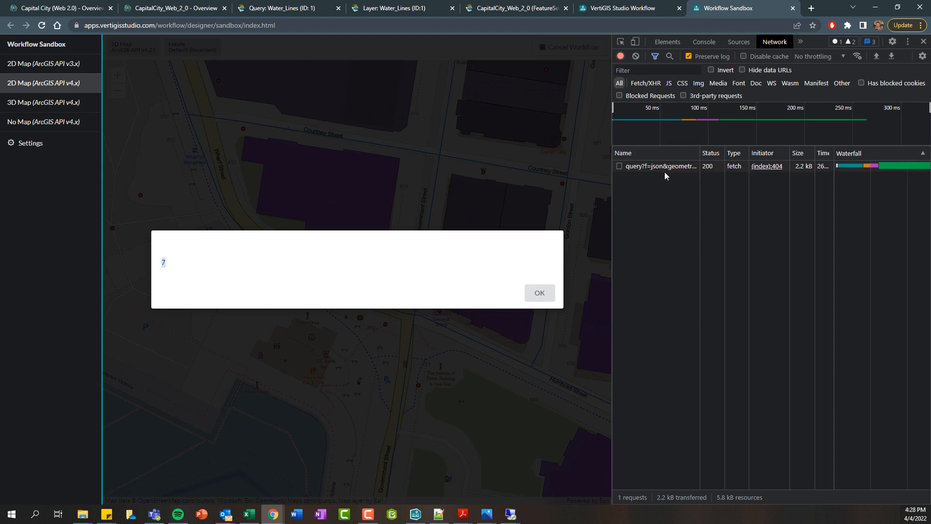
Check the query payload's envelope geometry and dismiss the 7-feature alert.
click(661, 166)
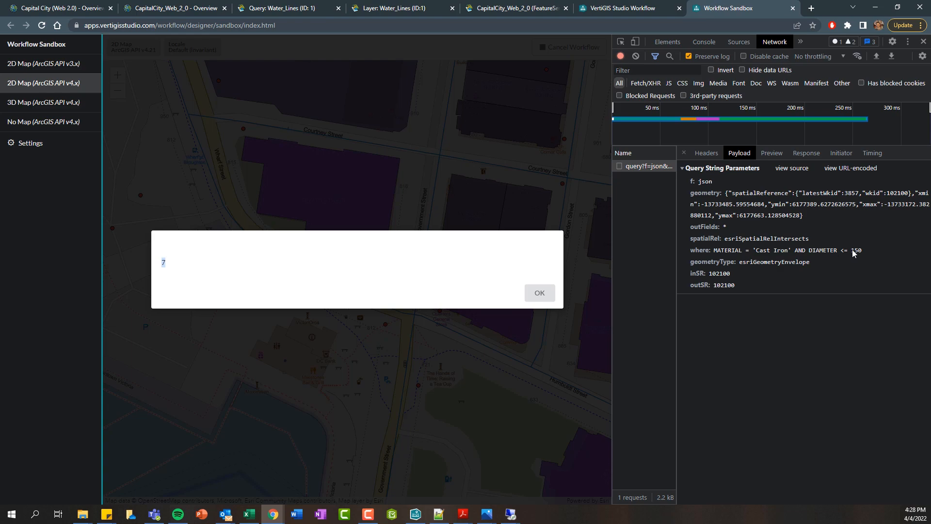
click(538, 292)
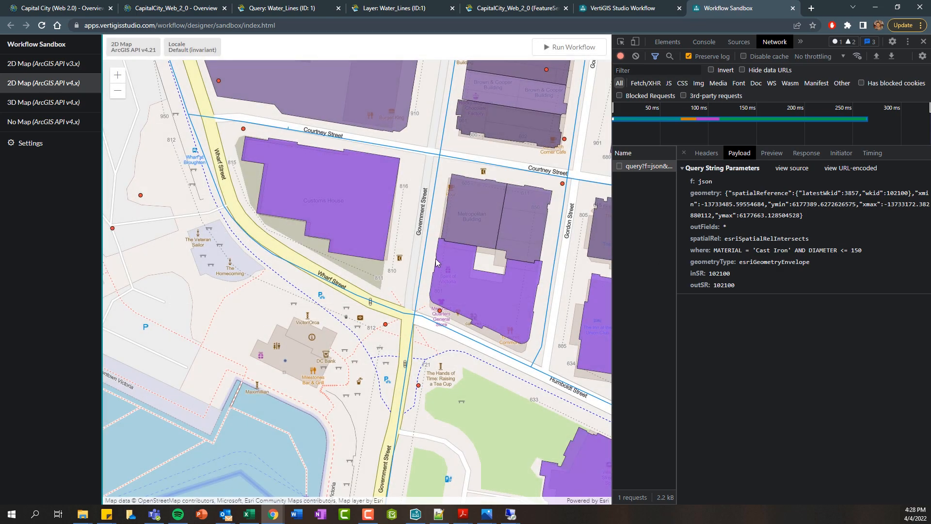
mouse_move(335, 116)
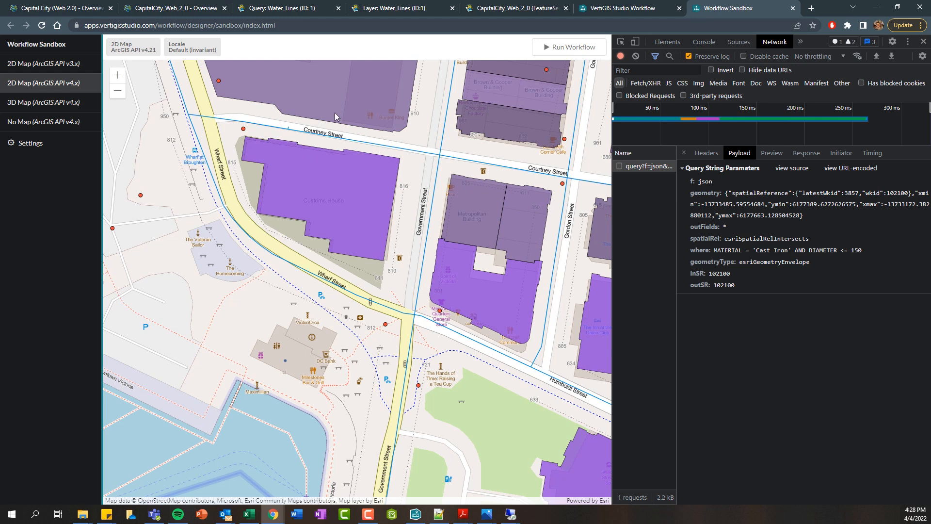
click(617, 8)
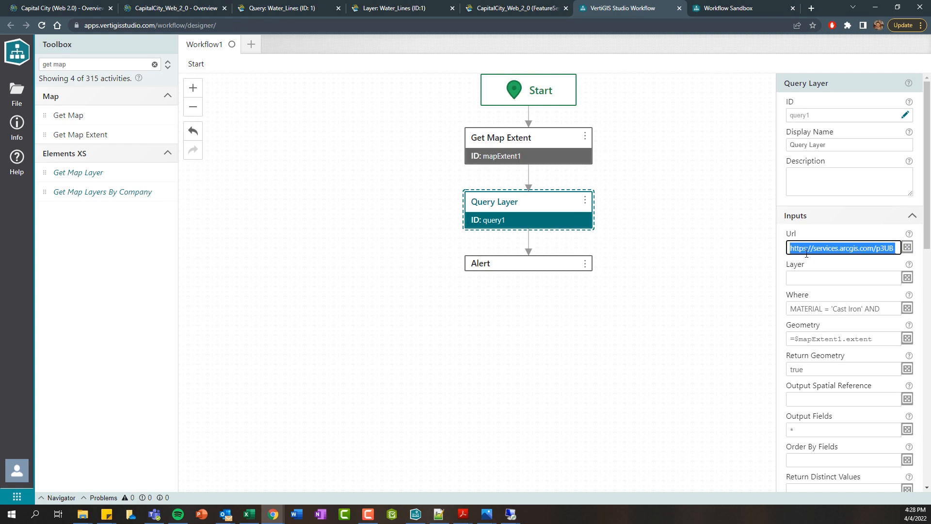
Remove the Query Layer's service URL and insert a Get Layer step after Start.
click(841, 277)
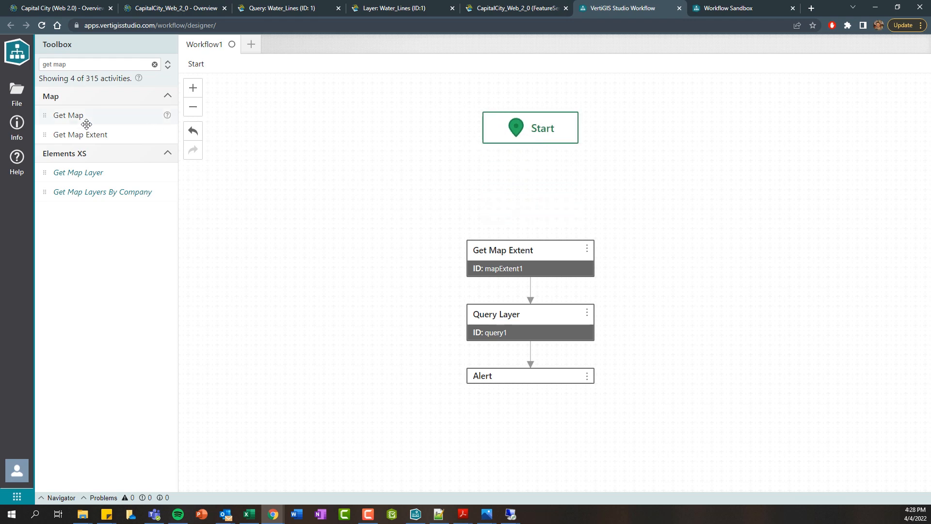
text(get layer)
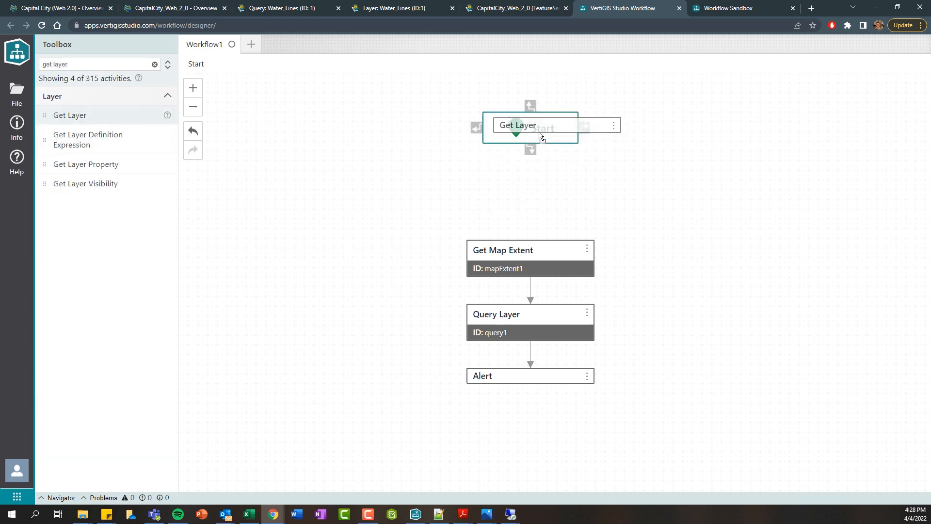
drag(69, 115, 529, 124)
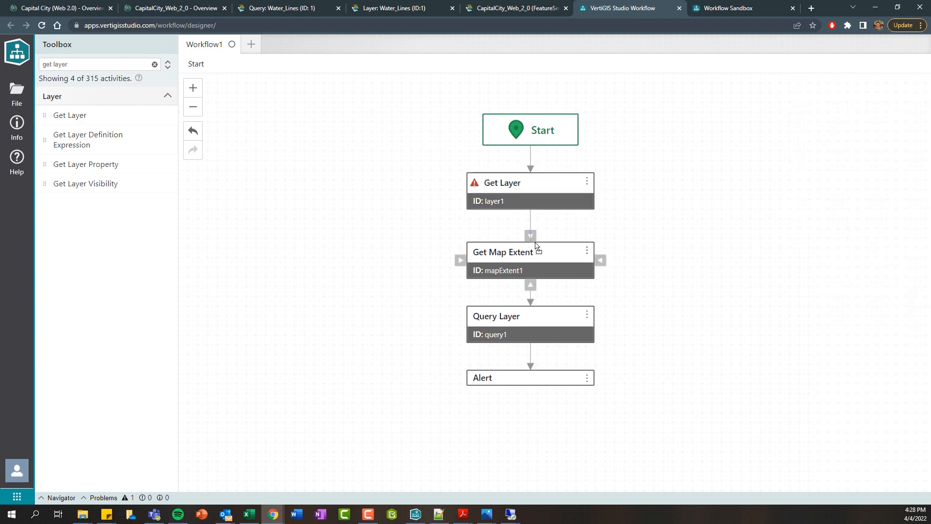
Set the Get Layer step's Layer Id to Water Lines.
click(502, 182)
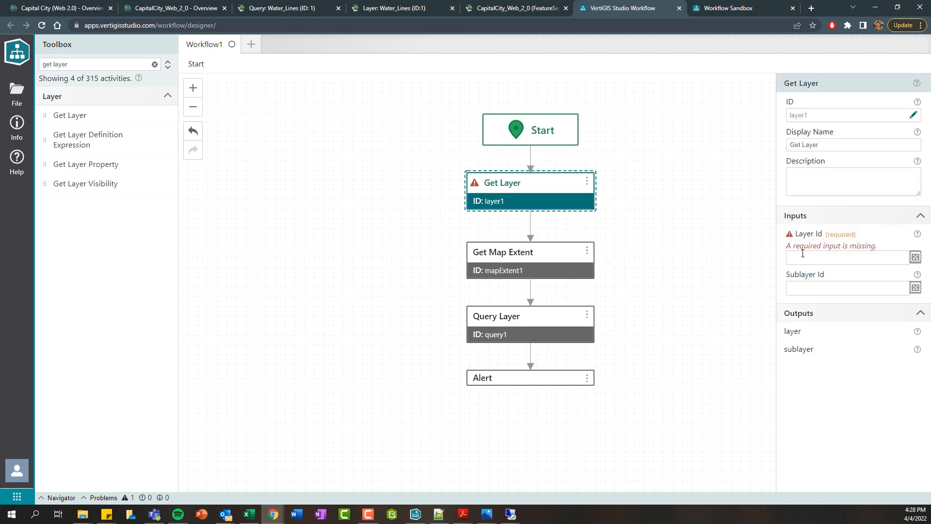
click(847, 258)
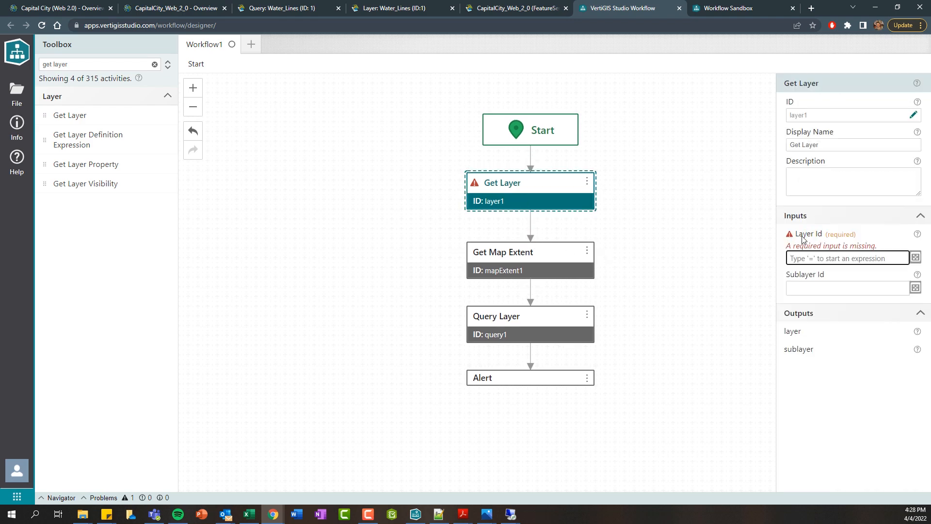
click(847, 258)
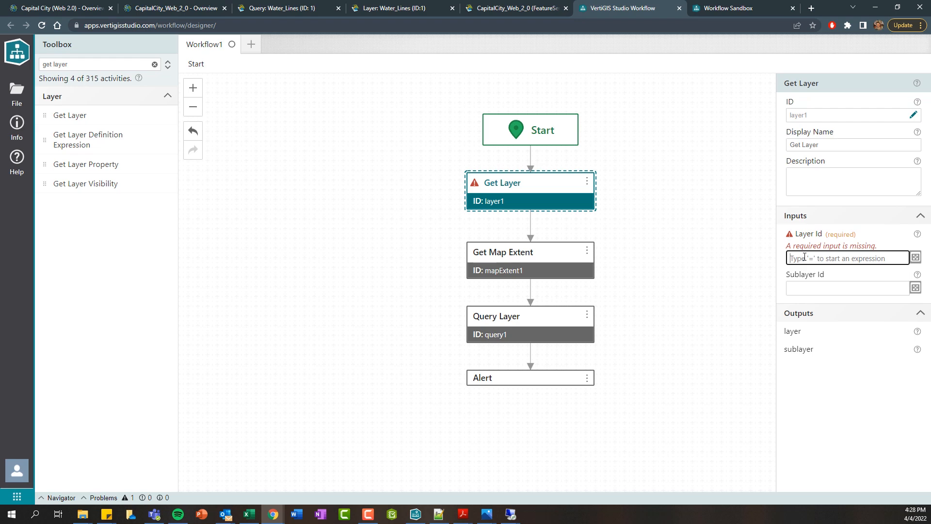
text(Water Lines)
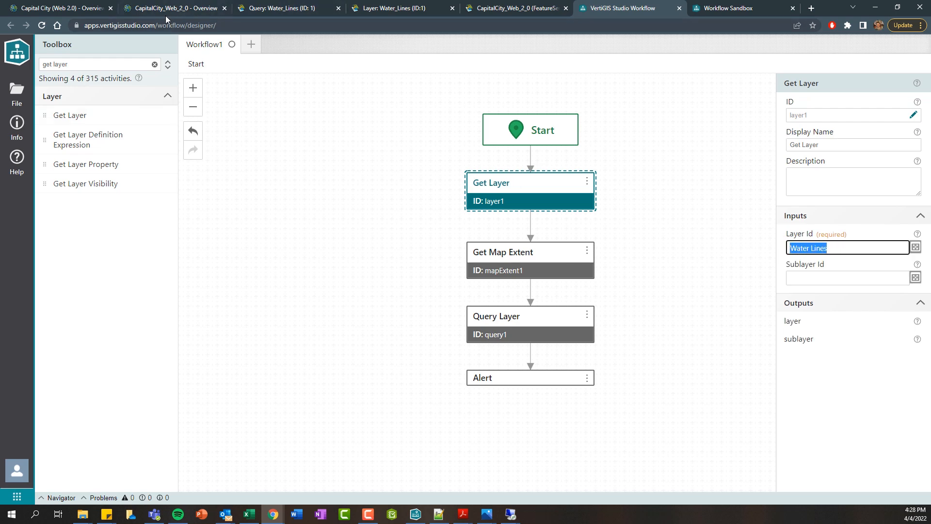
click(173, 7)
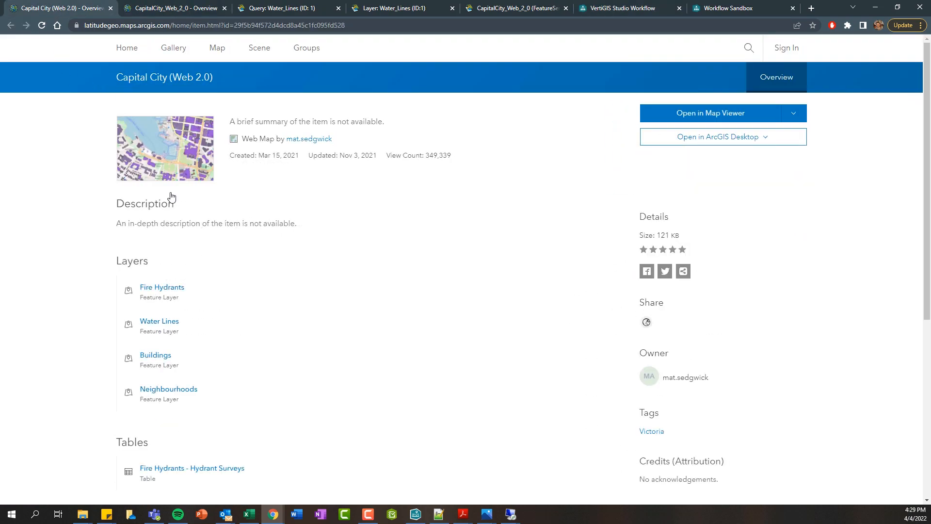
mouse_move(159, 325)
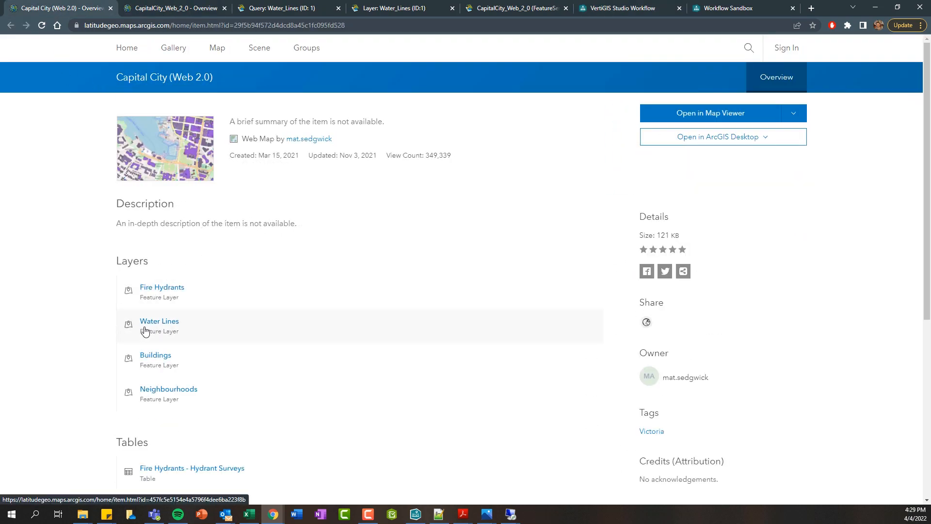
mouse_move(204, 329)
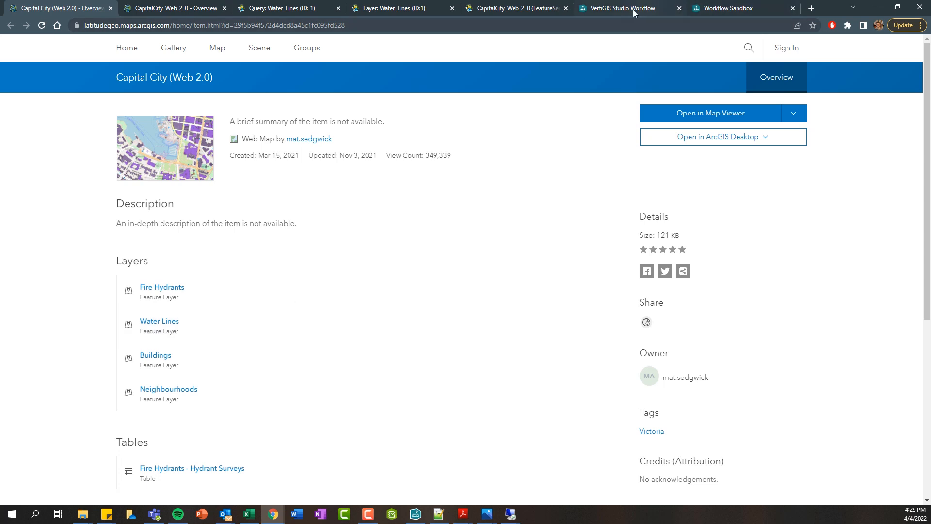
Return to the workflow designer after confirming Water Lines in the Capital City map.
click(623, 8)
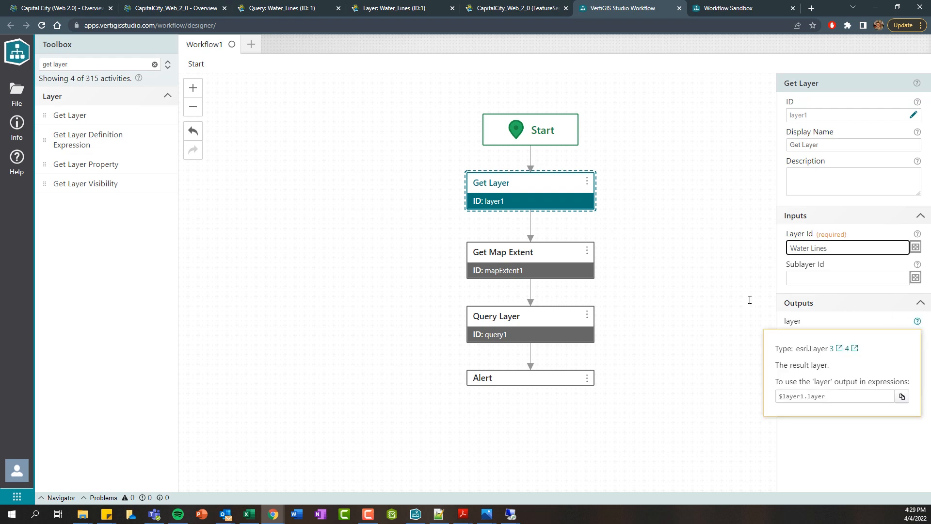
Set query1's Layer input to =$layer1.layer.
click(528, 316)
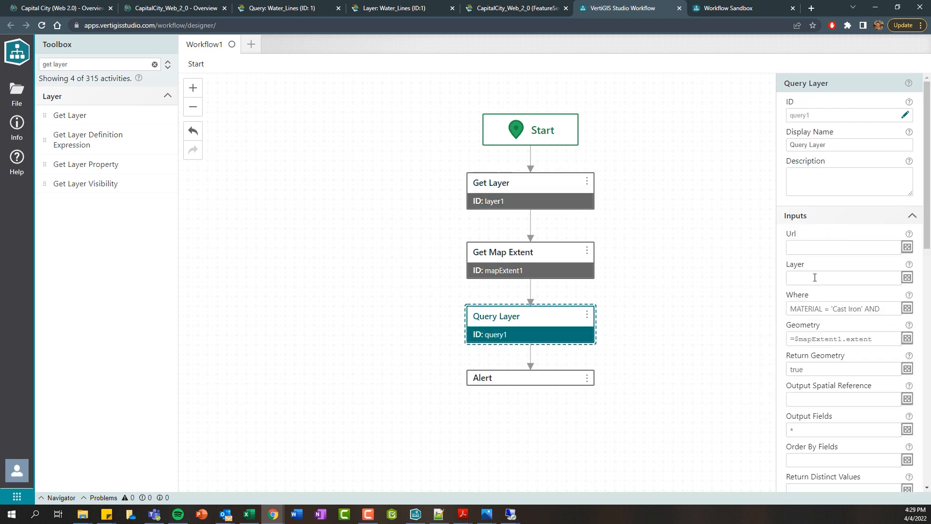
text(=1)
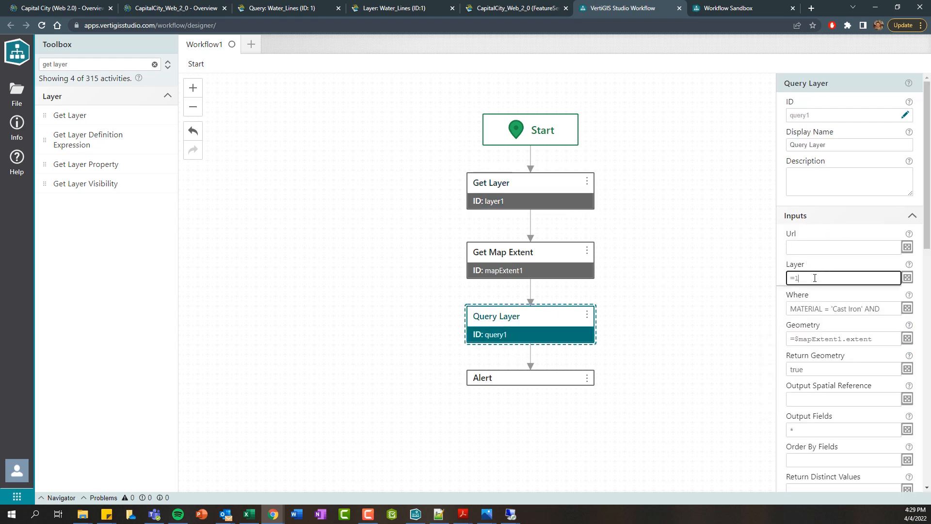
text($layer1.layer)
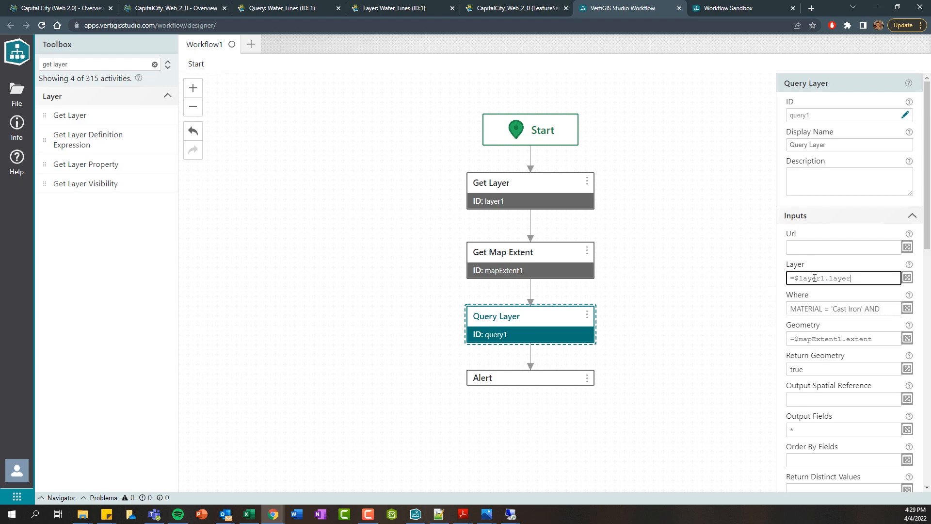
click(739, 8)
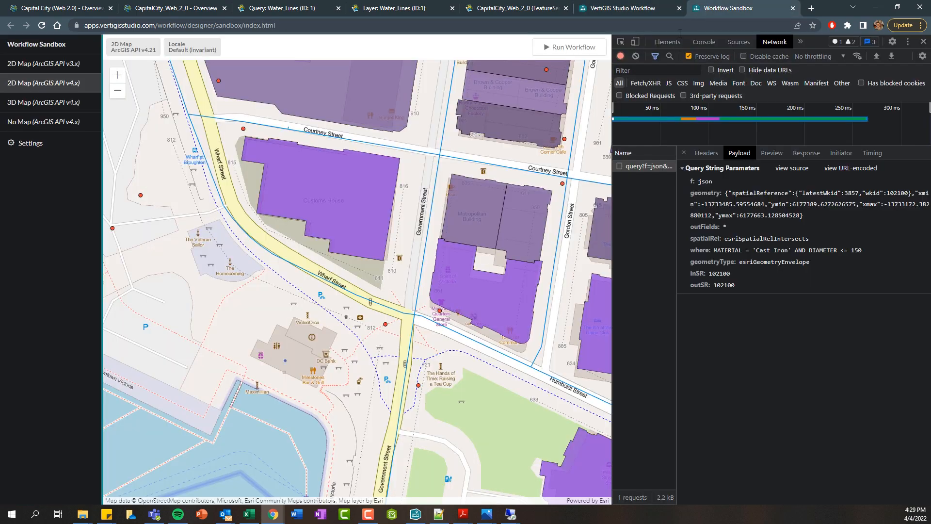
Rerun the workflow and verify the GetLayer and diameter-filtered query requests.
click(569, 47)
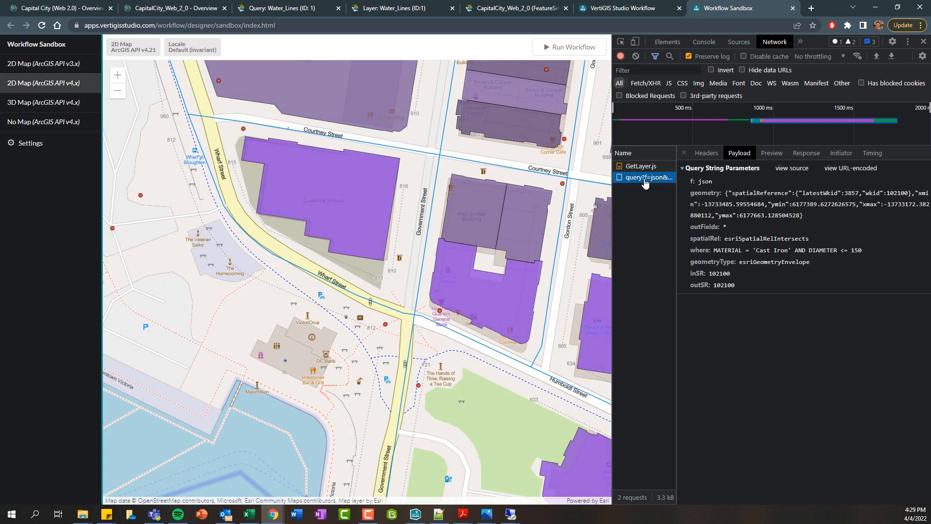
mouse_move(741, 272)
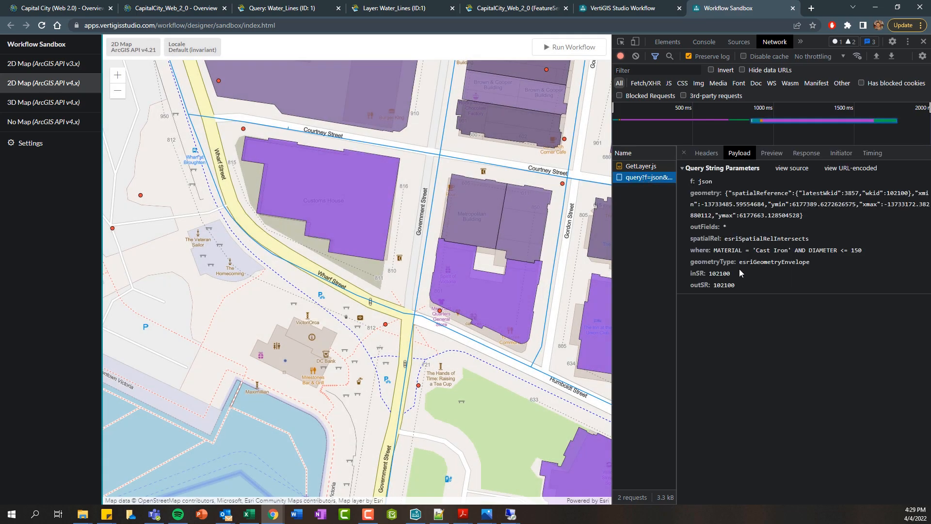